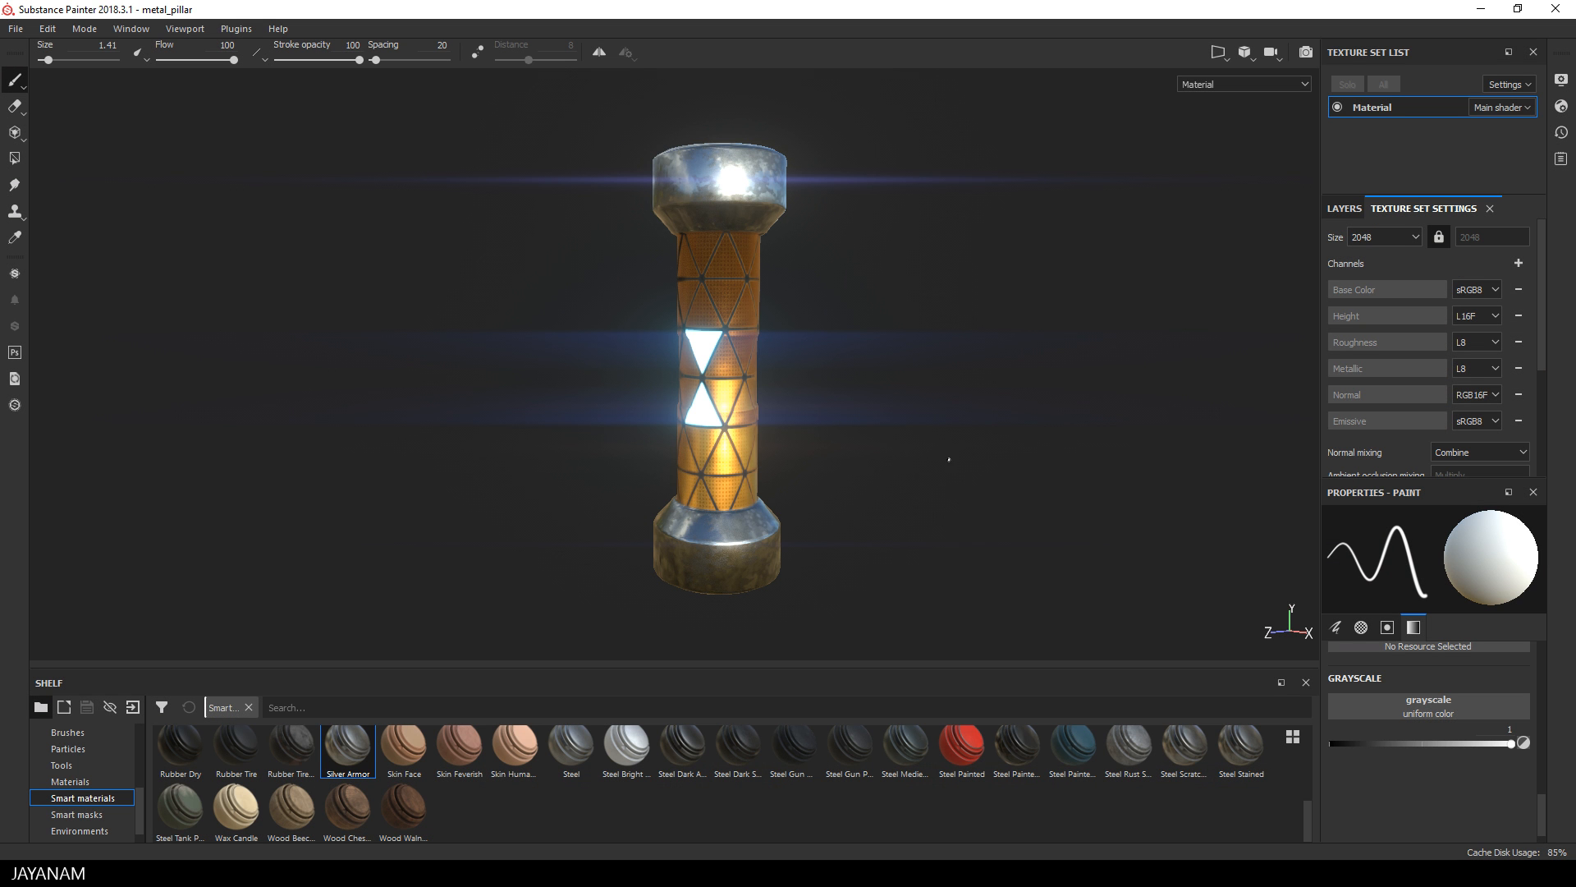
- Review the texture export settings and the list of files to export, then close without exporting
{"action": "left_click_drag", "start_coordinate": [949, 458], "coordinate": [989, 410]}
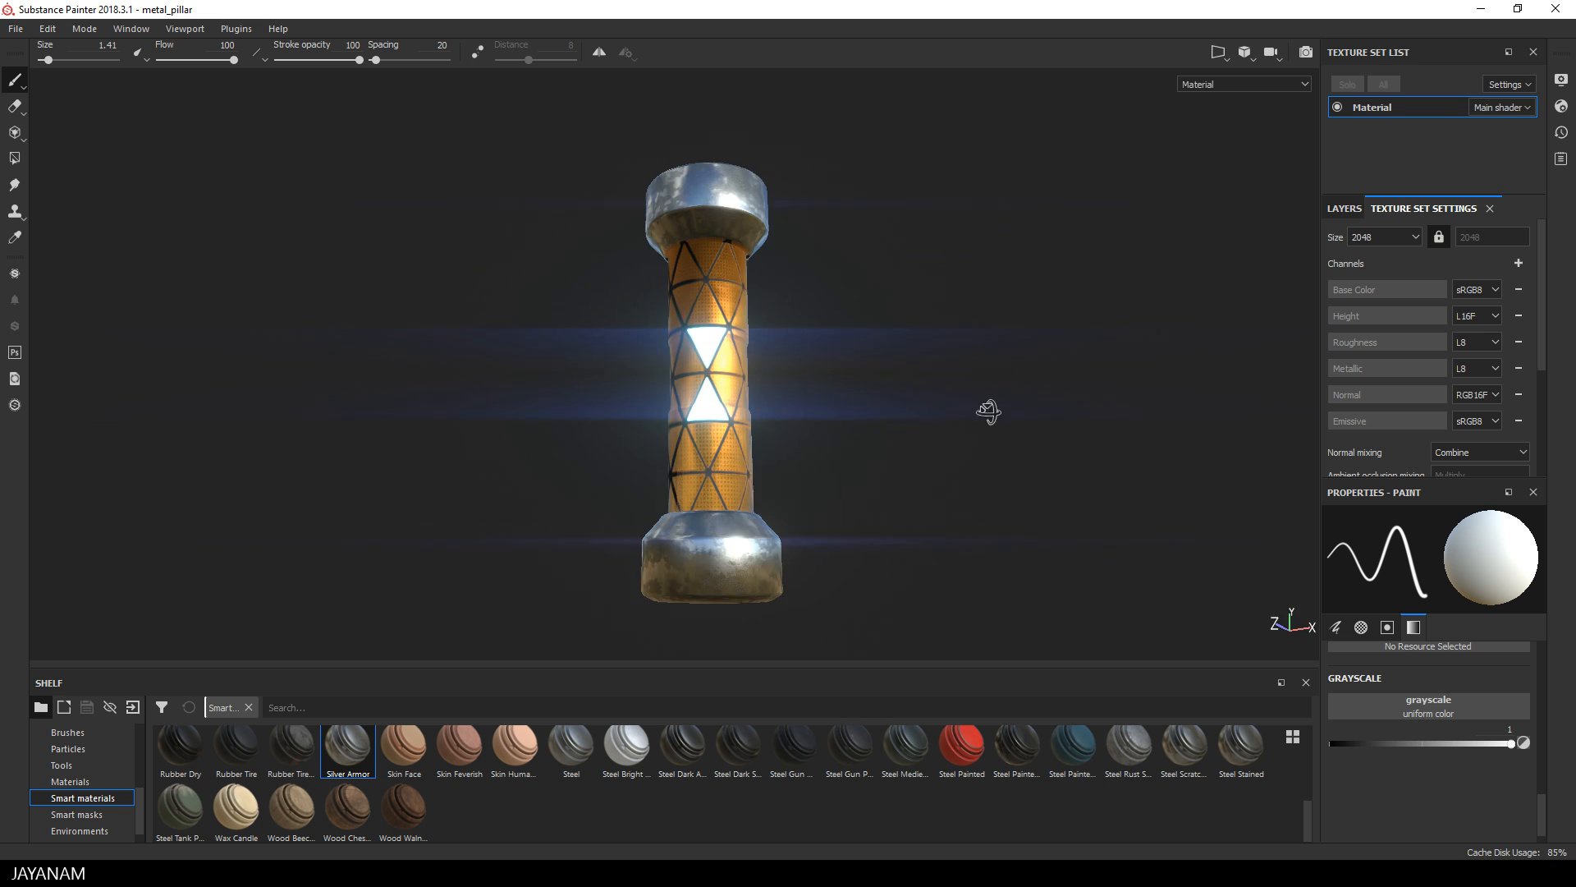
{"action": "left_click_drag", "start_coordinate": [990, 410], "coordinate": [852, 435]}
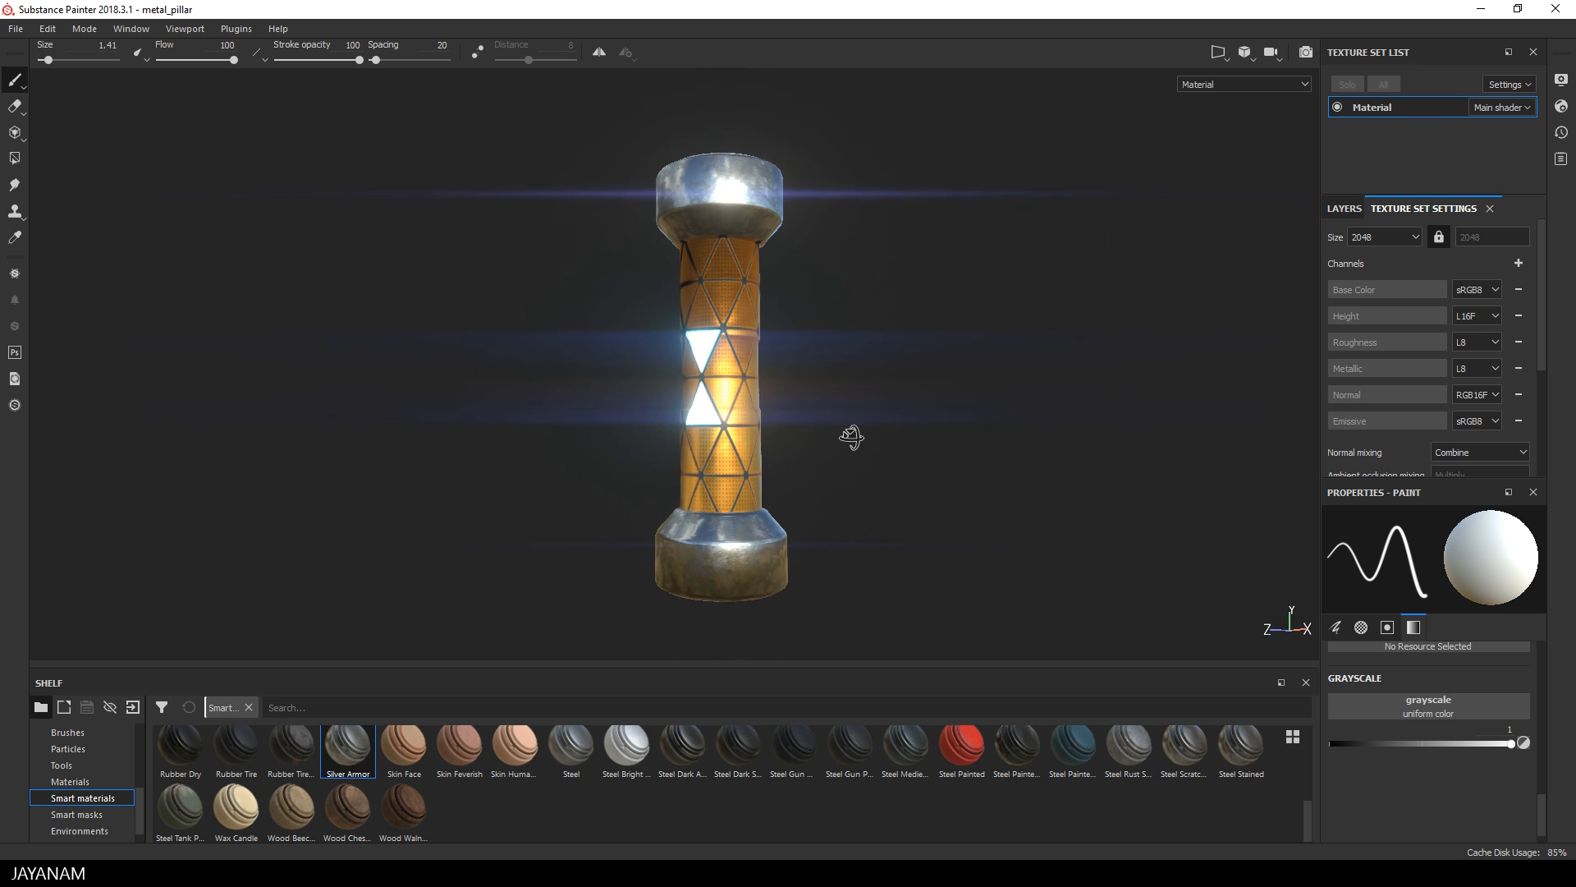
{"action": "left_click", "coordinate": [15, 30]}
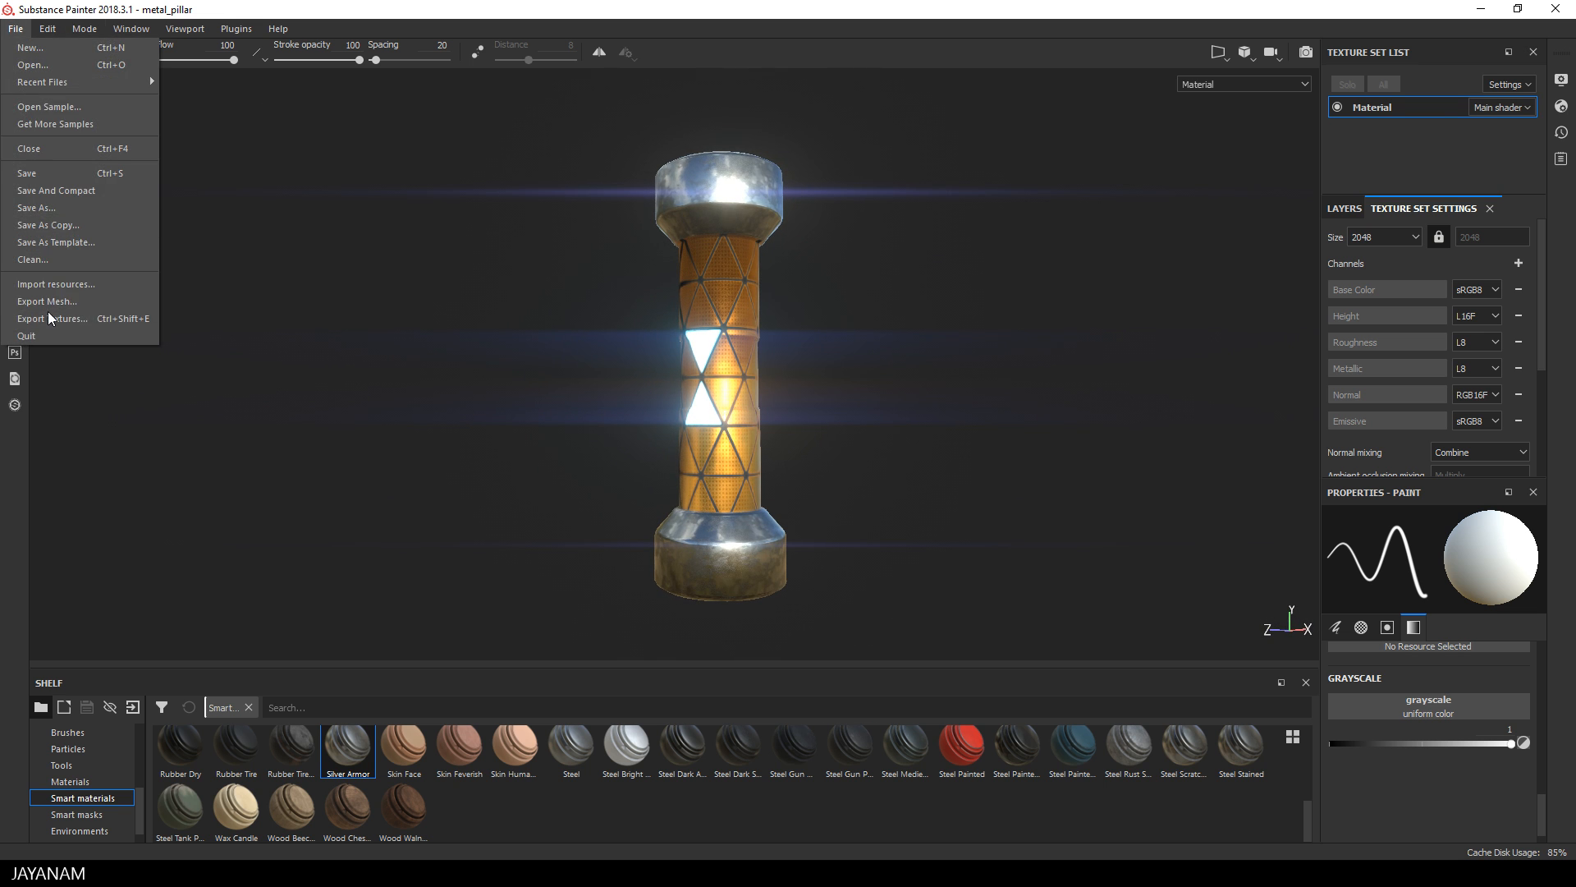
{"action": "left_click", "coordinate": [46, 318]}
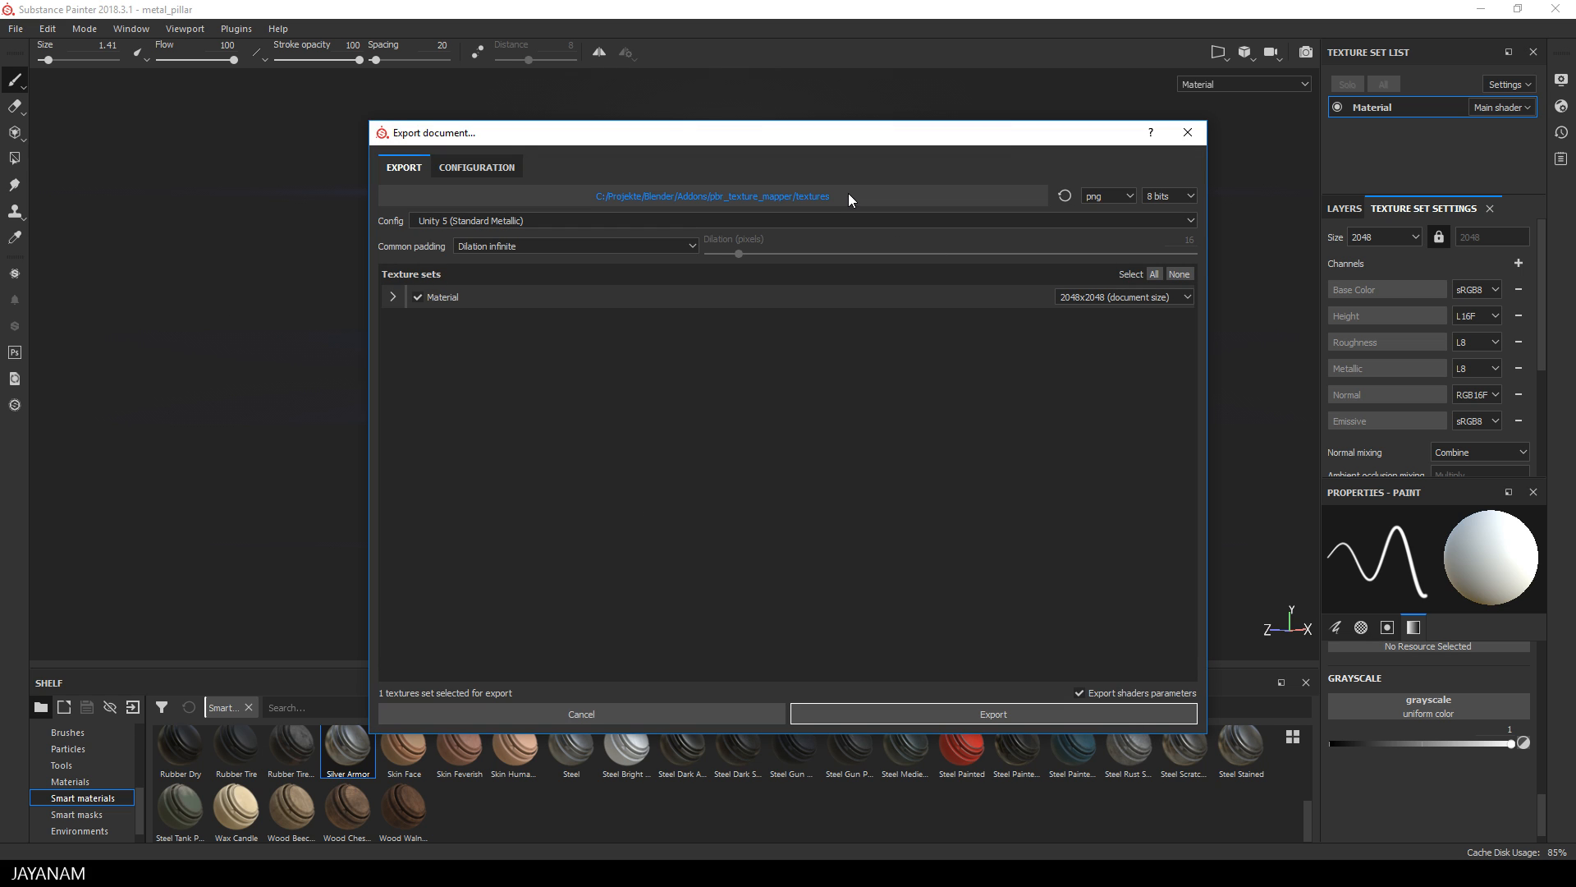
{"action": "left_click", "coordinate": [391, 296]}
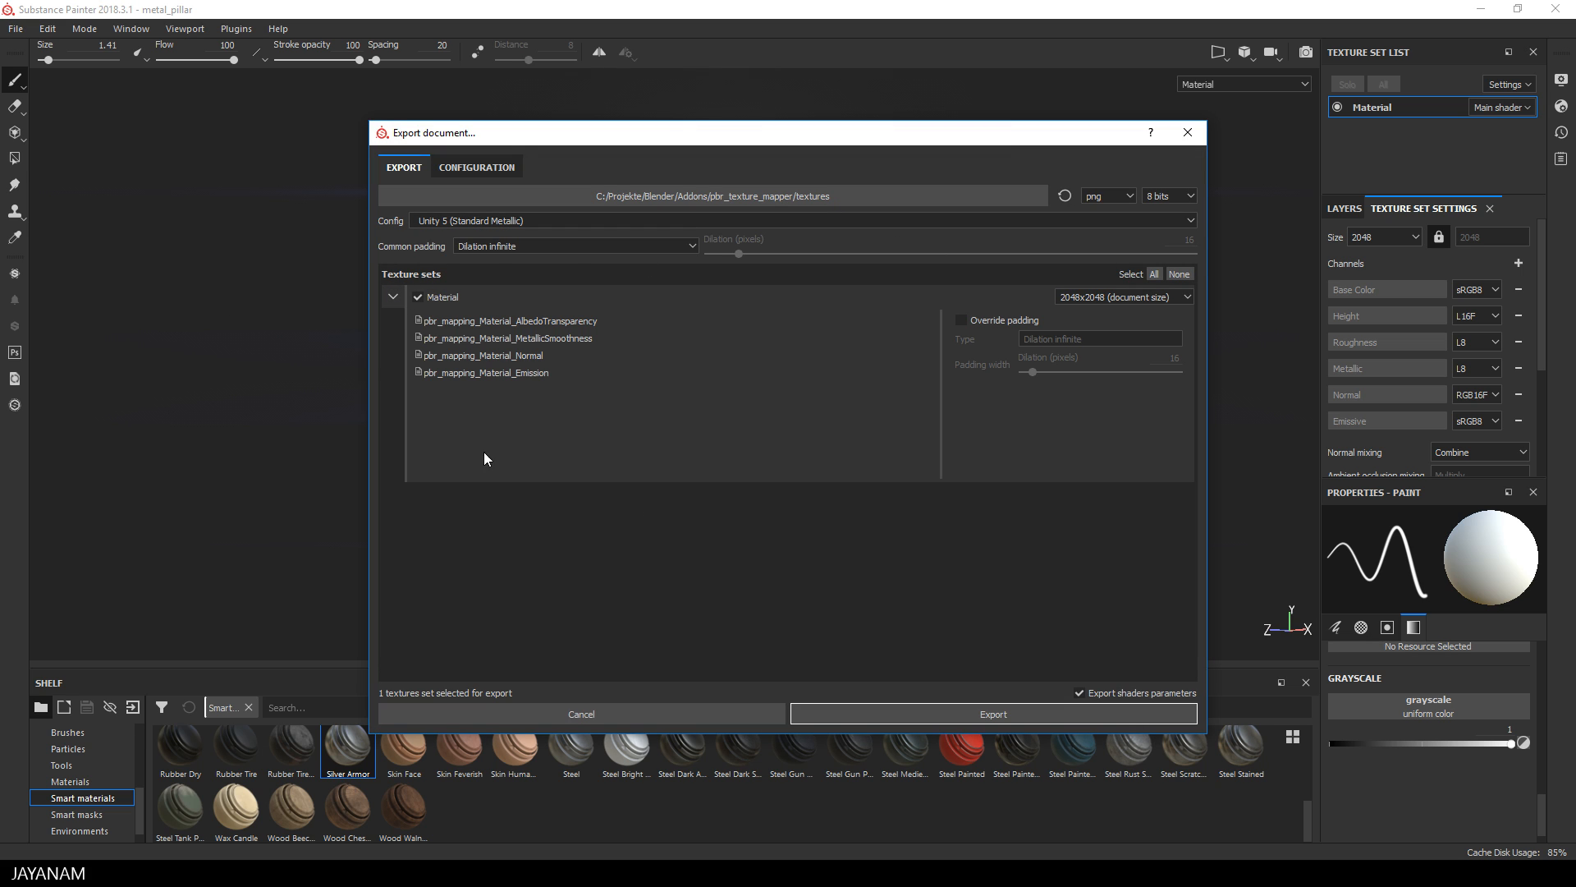
{"action": "mouse_move", "coordinate": [538, 382]}
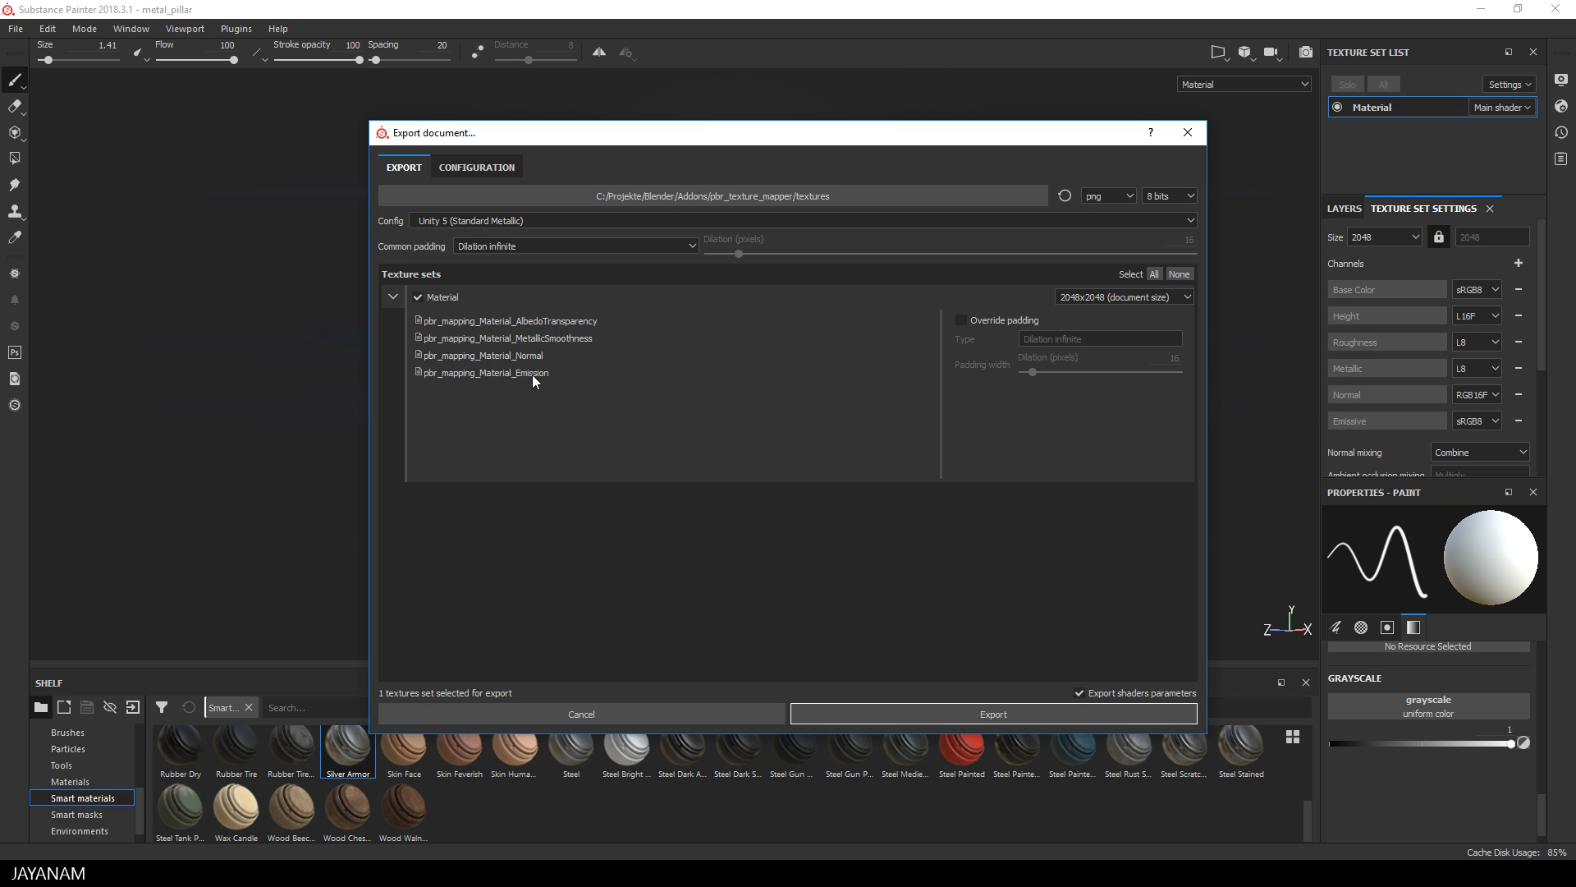
{"action": "mouse_move", "coordinate": [1187, 132]}
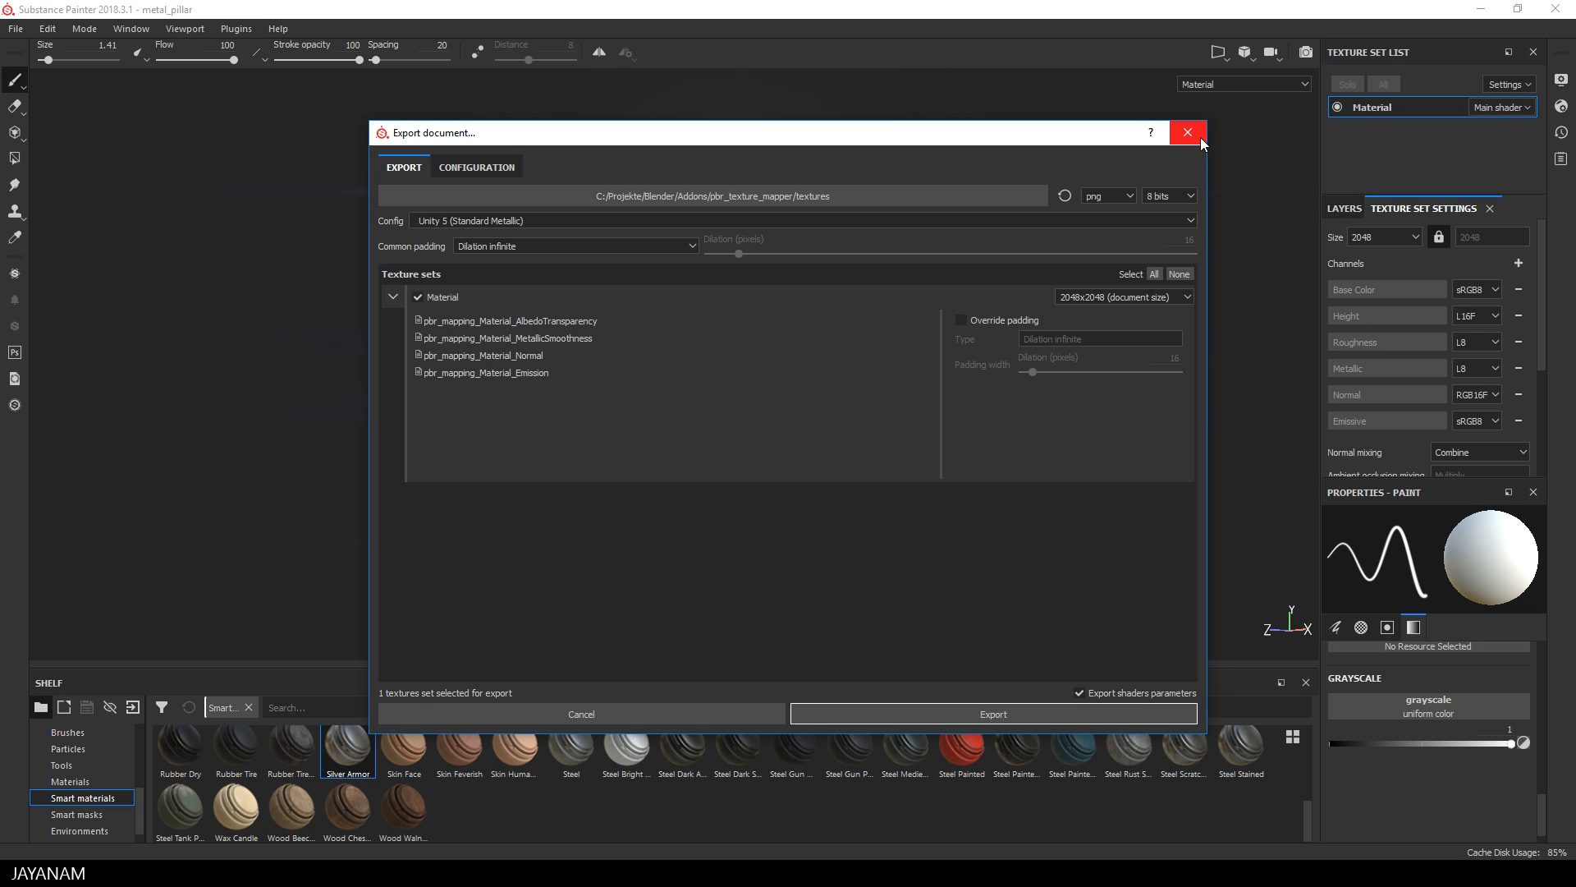
{"action": "left_click", "coordinate": [1188, 132]}
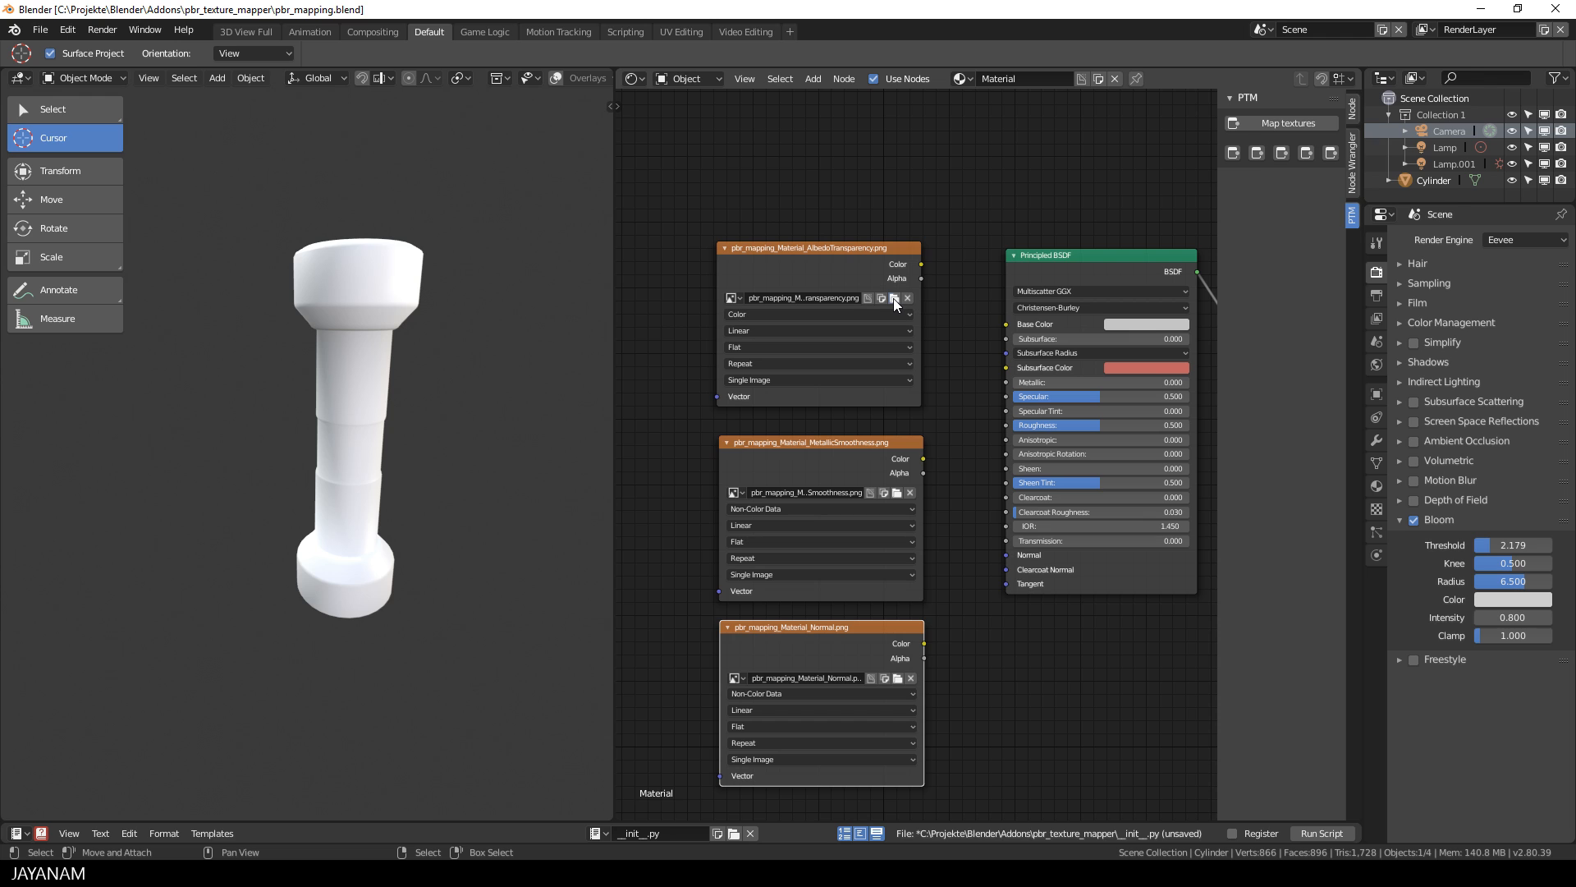
- Assign the MetallicSmoothness texture file to the image texture node
{"action": "left_click", "coordinate": [895, 298]}
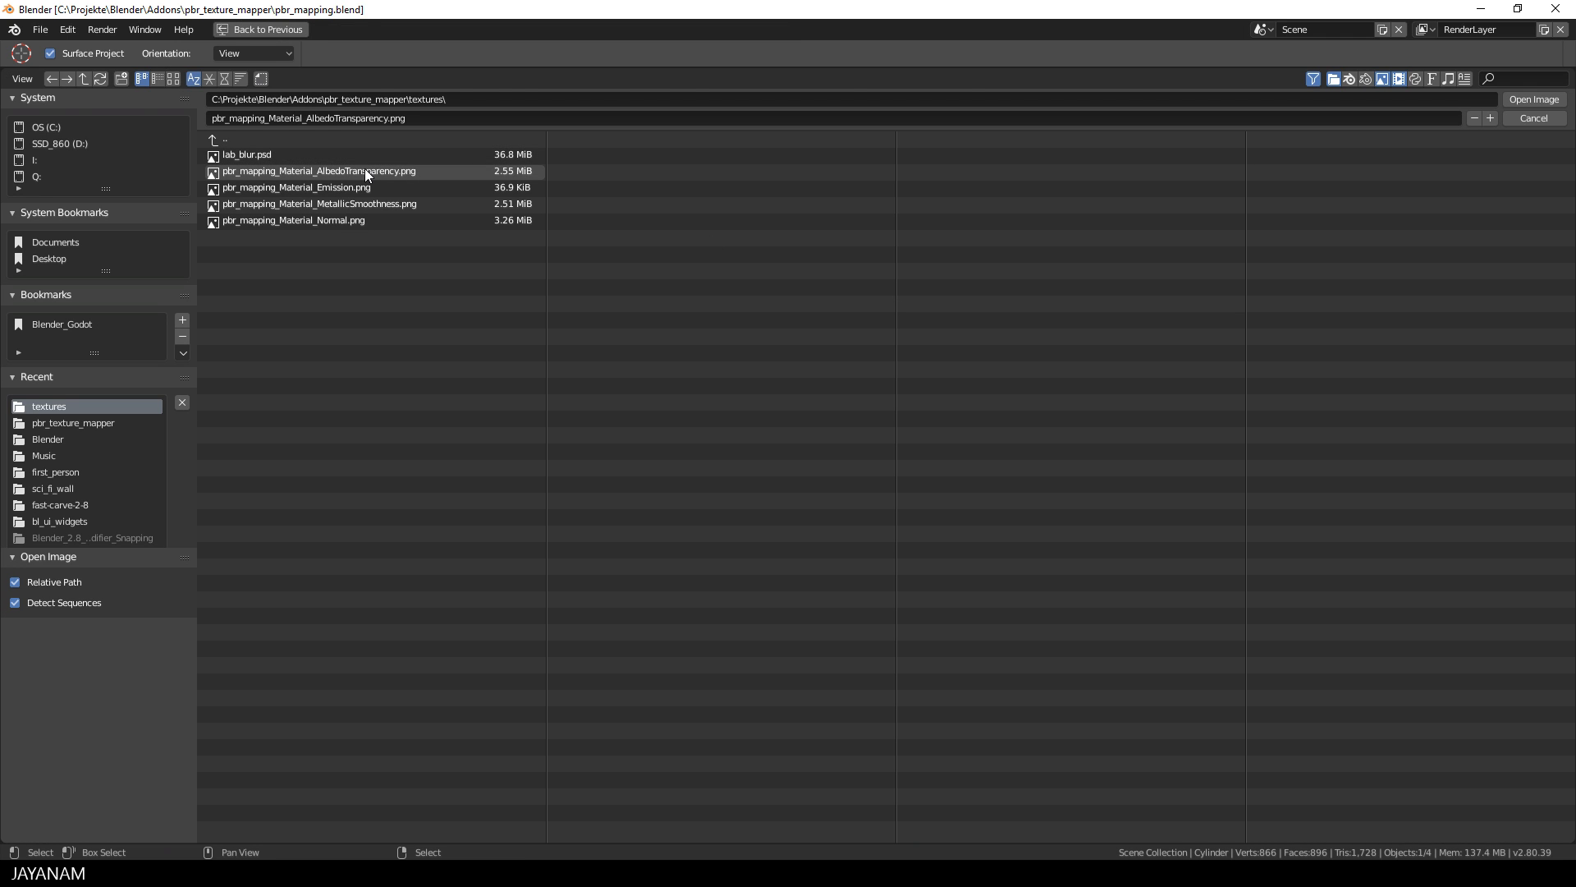
{"action": "left_click", "coordinate": [318, 203]}
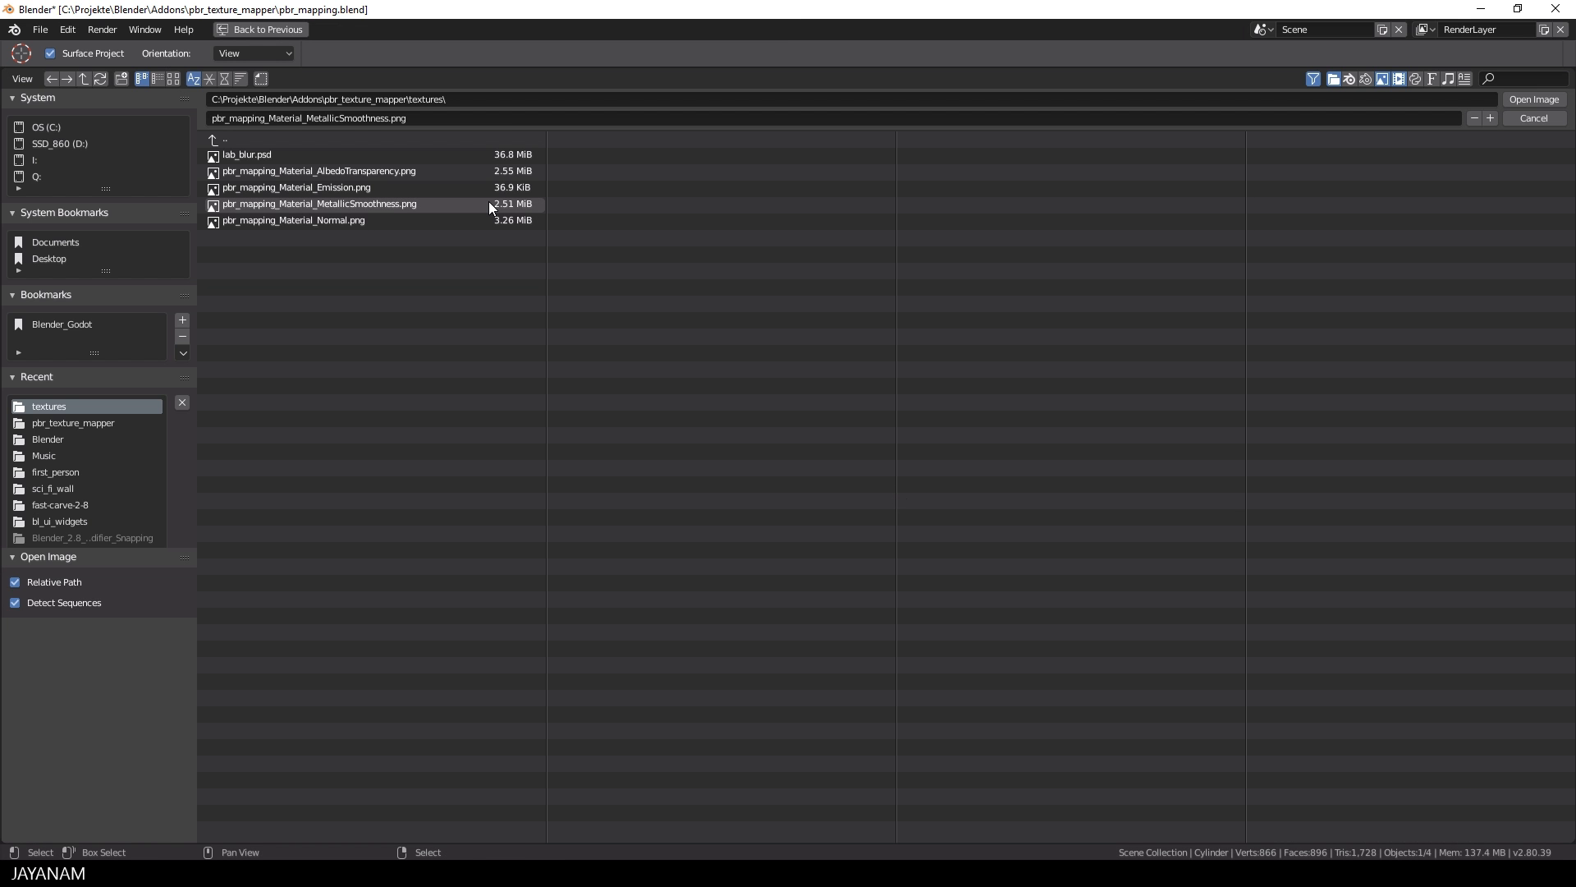
{"action": "left_click", "coordinate": [1534, 99]}
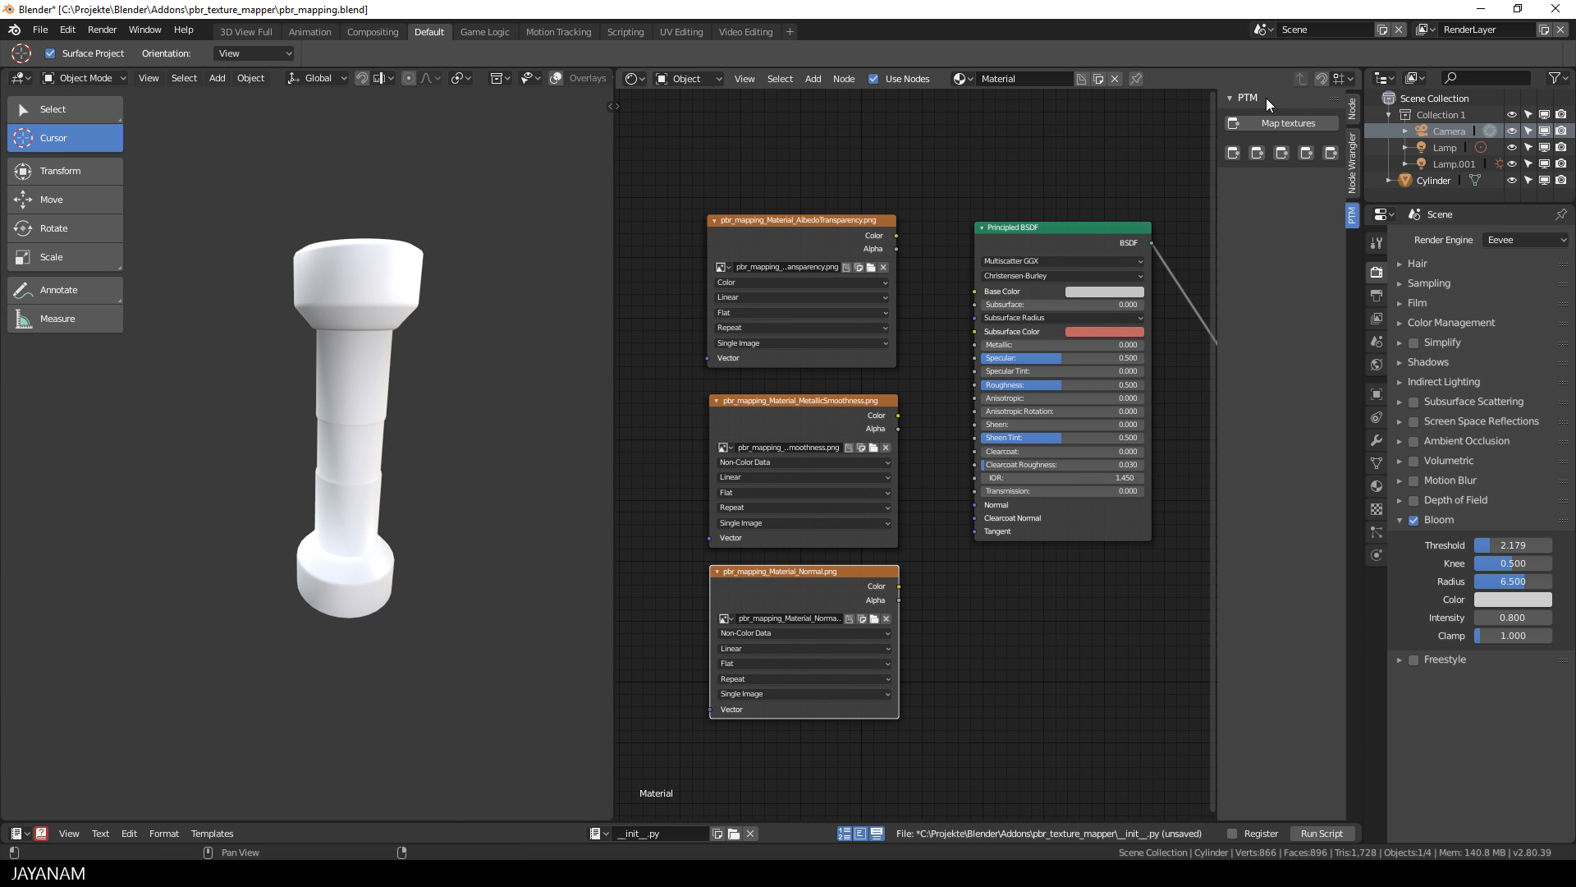
- Auto-connect the textures to the shader with Map textures and place a copied texture node below the normal texture
{"action": "left_click", "coordinate": [1280, 123]}
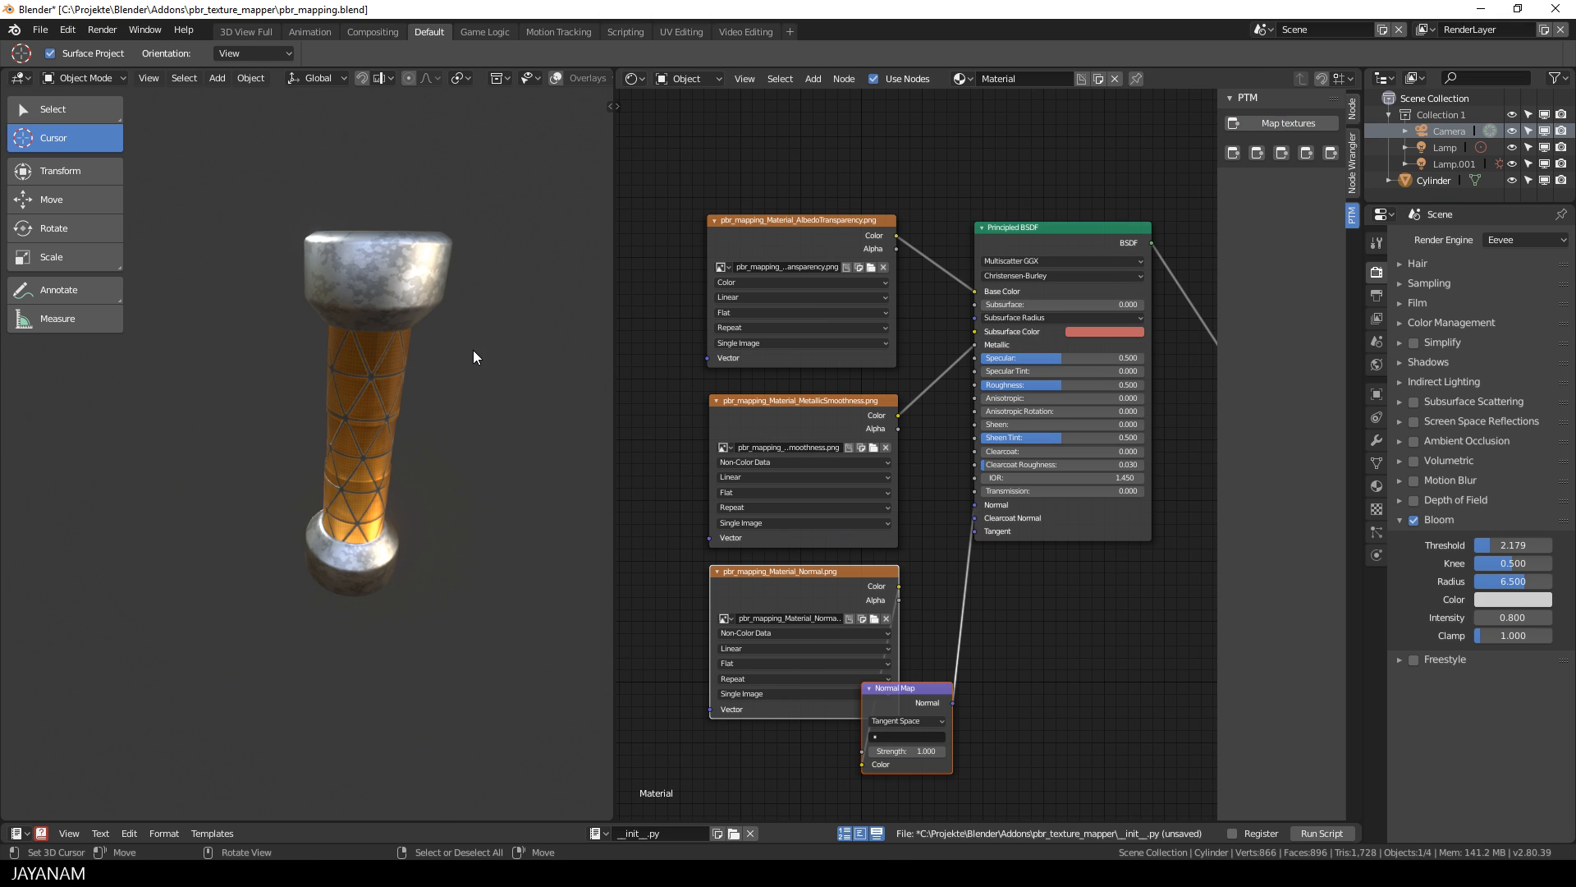
{"action": "left_click_drag", "start_coordinate": [901, 688], "coordinate": [967, 649]}
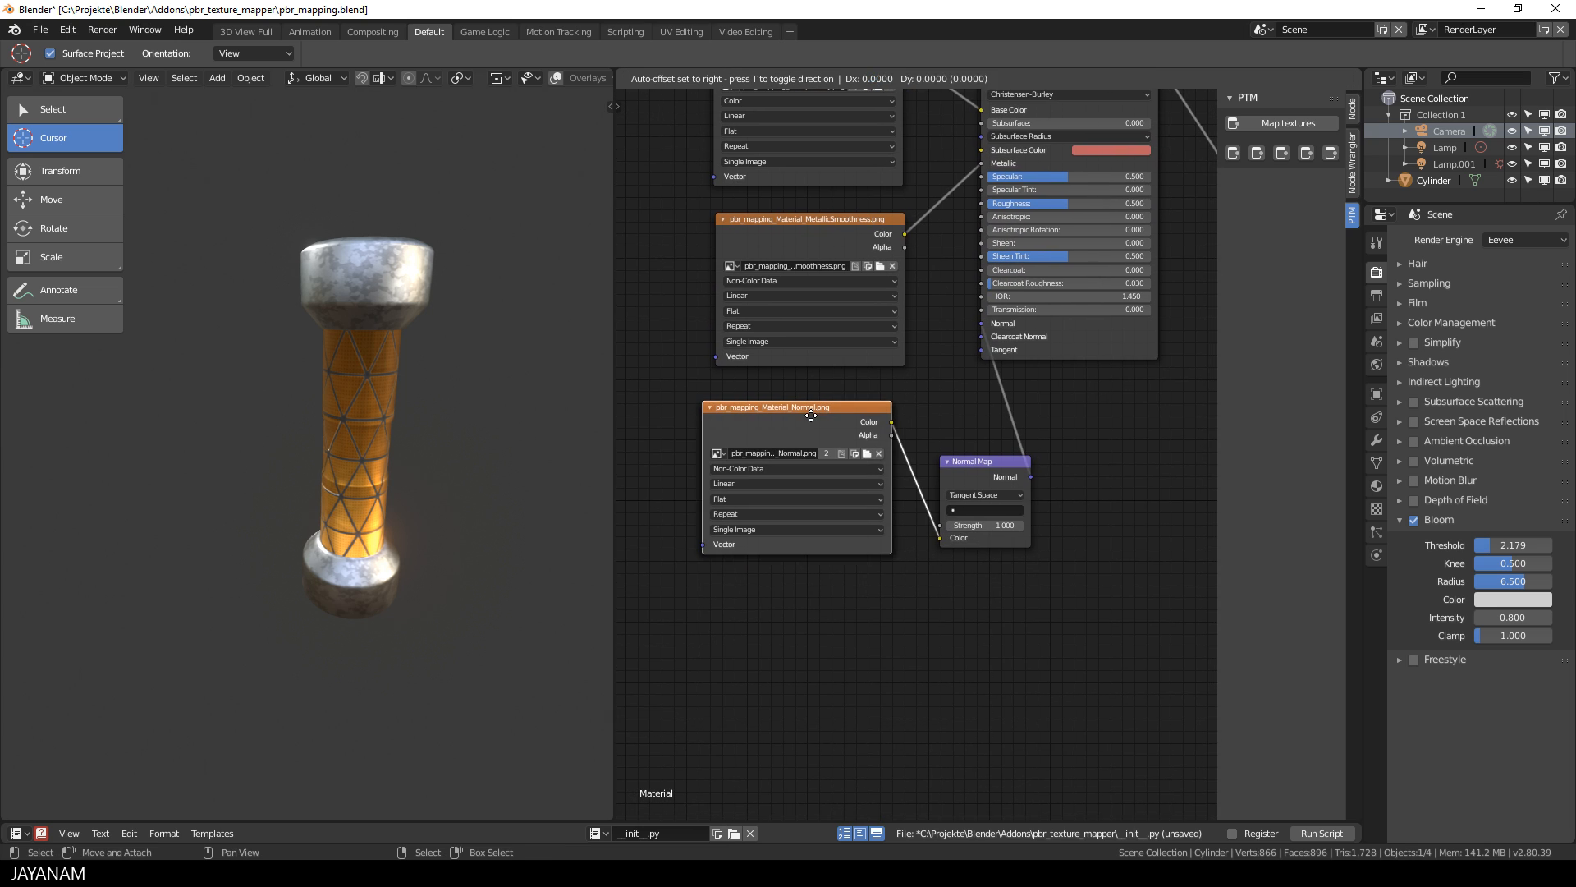
{"action": "left_click_drag", "start_coordinate": [811, 416], "coordinate": [811, 622]}
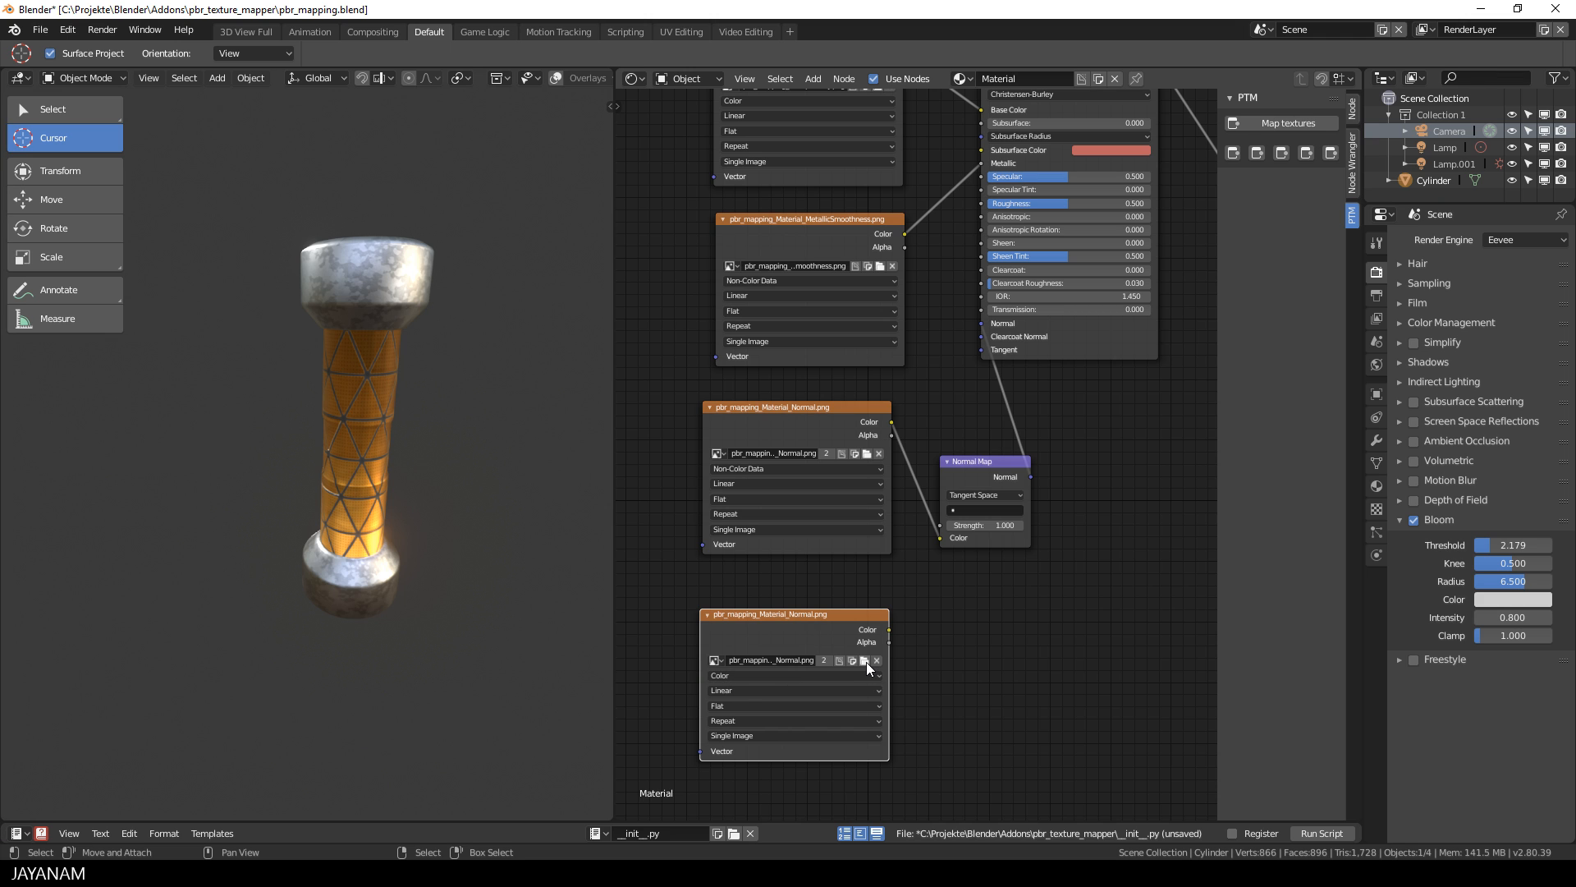
{"action": "left_click", "coordinate": [865, 660]}
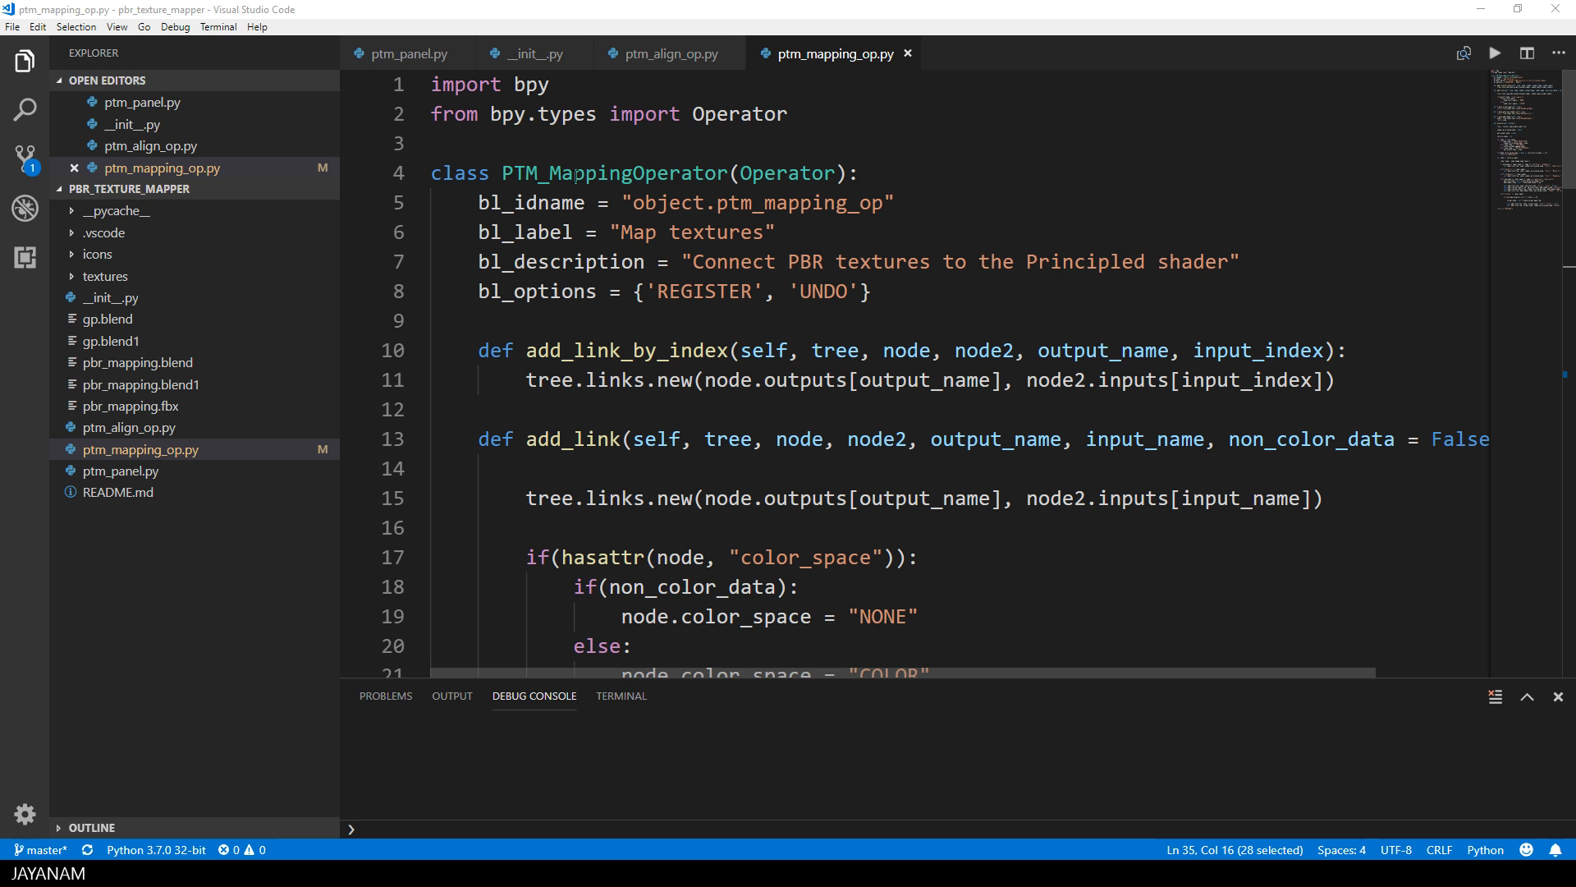
{"action": "double_click", "coordinate": [787, 172]}
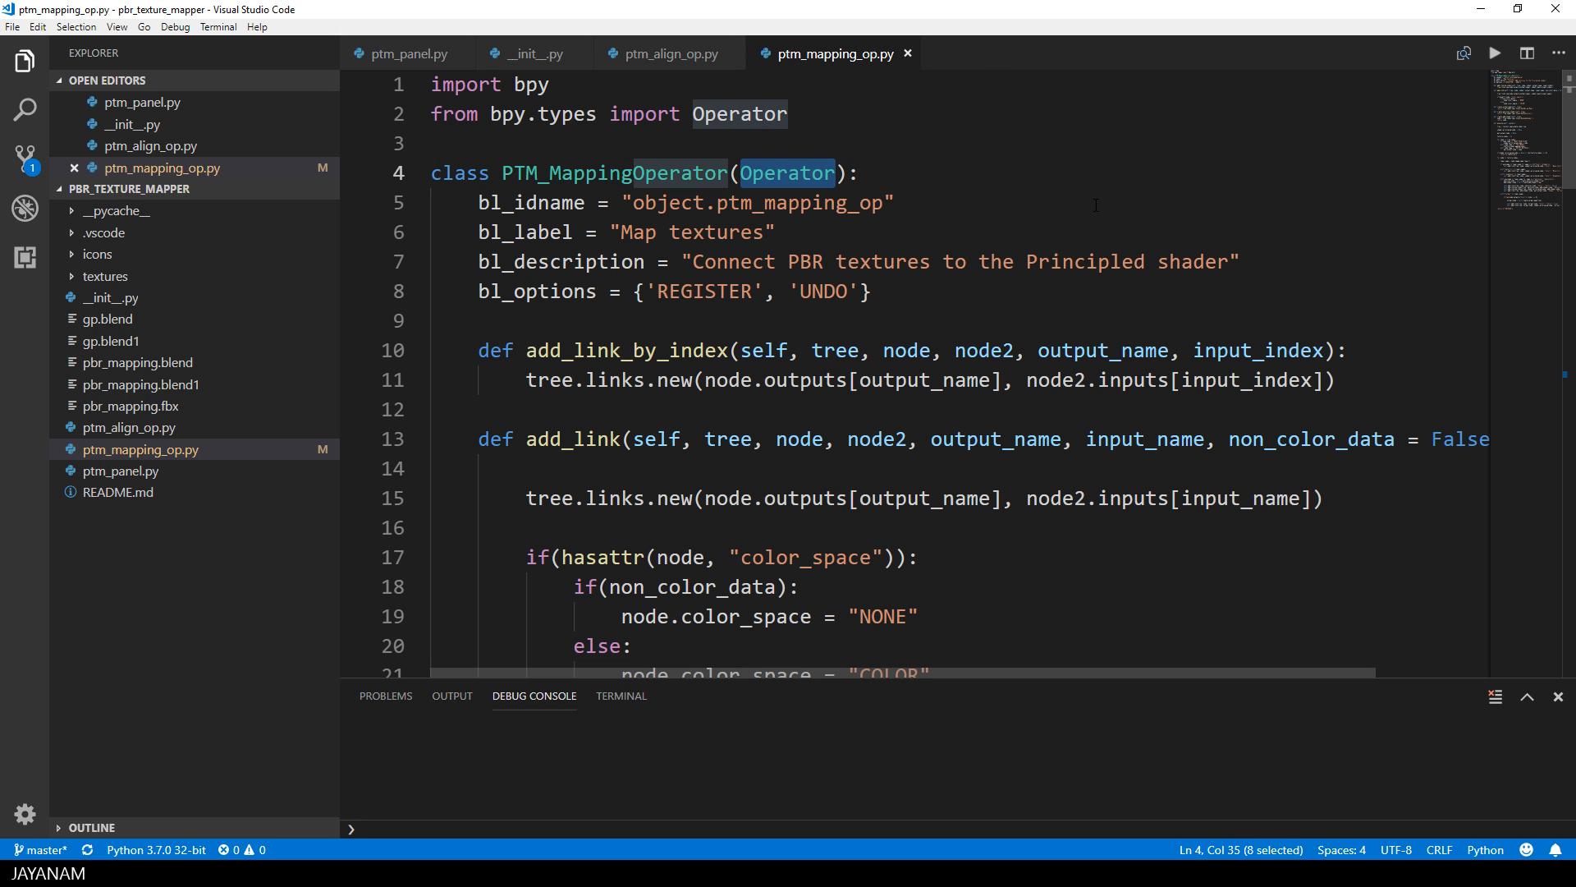
{"action": "scroll", "scroll_direction": "down", "scroll_amount": 3}
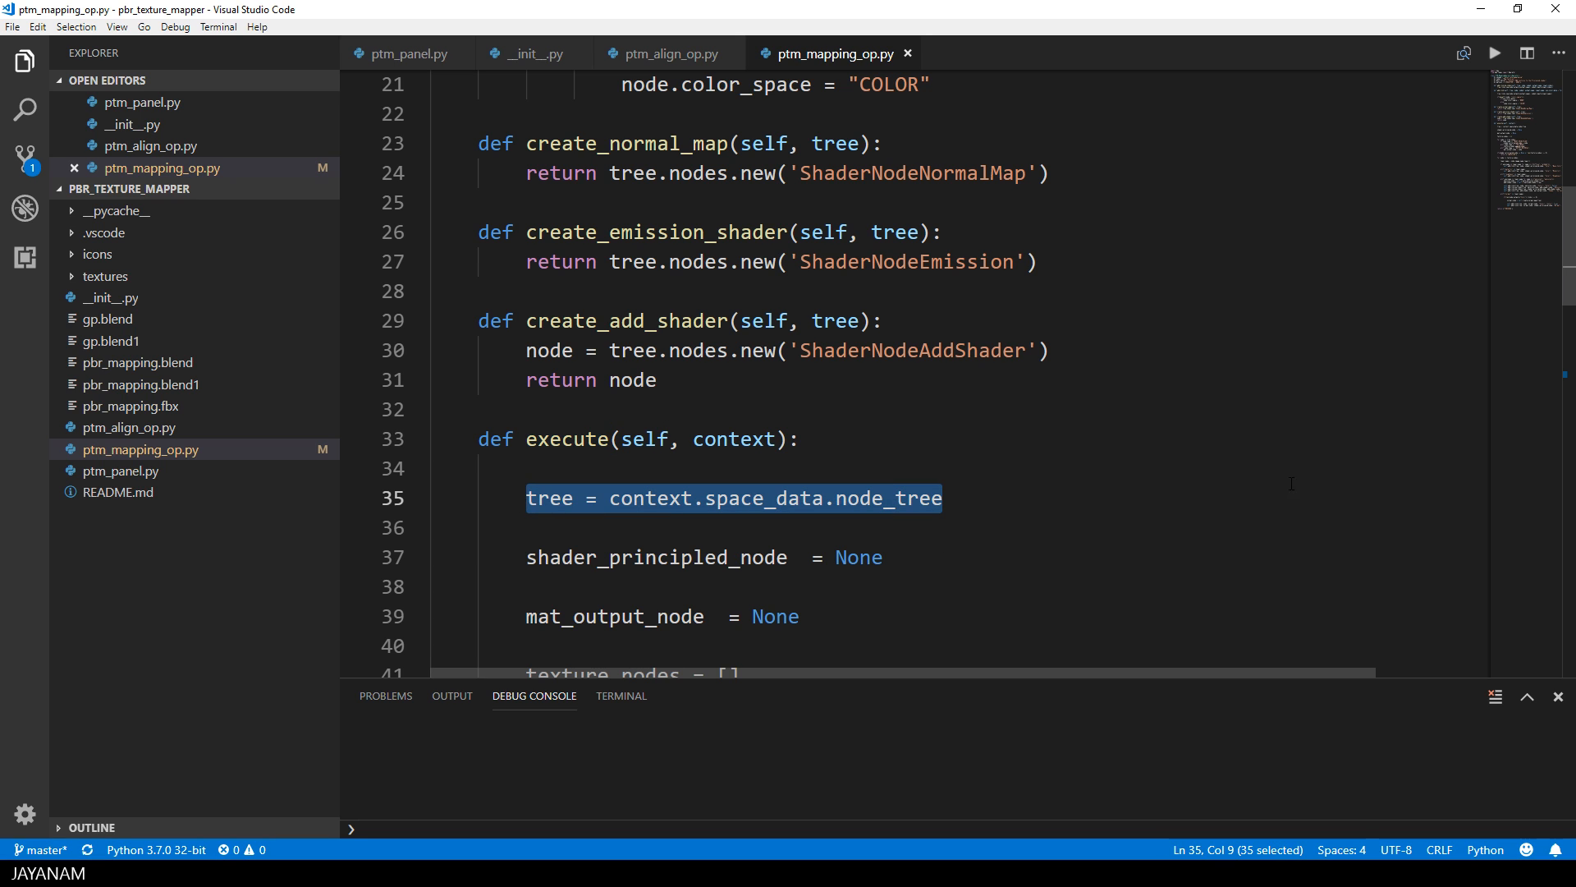
{"action": "scroll", "scroll_direction": "down", "scroll_amount": 3}
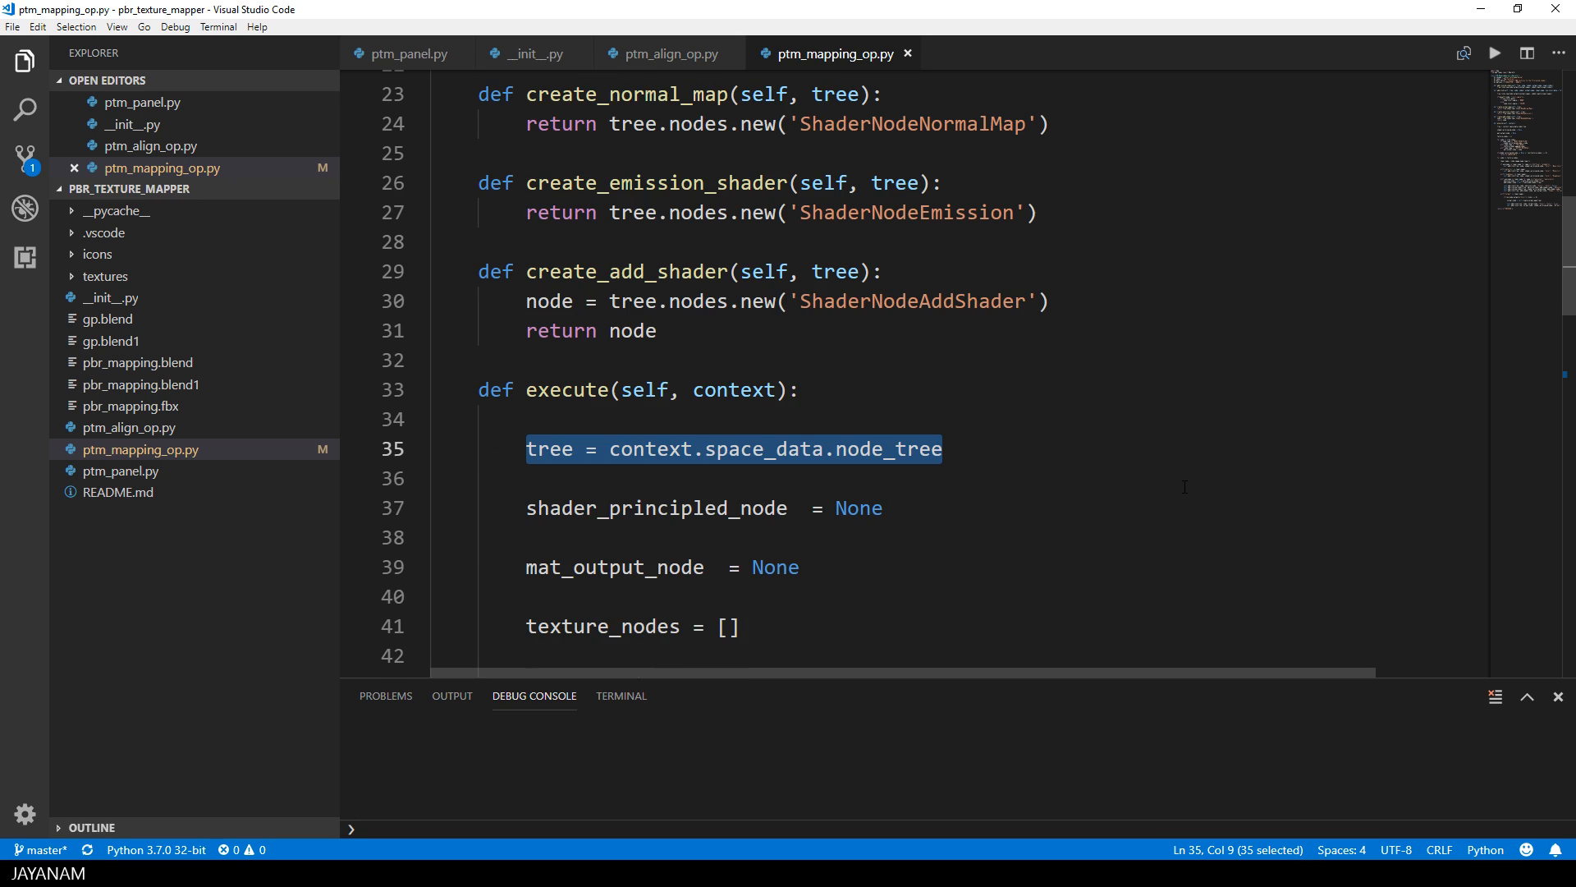
{"action": "scroll", "scroll_direction": "down", "scroll_amount": 3}
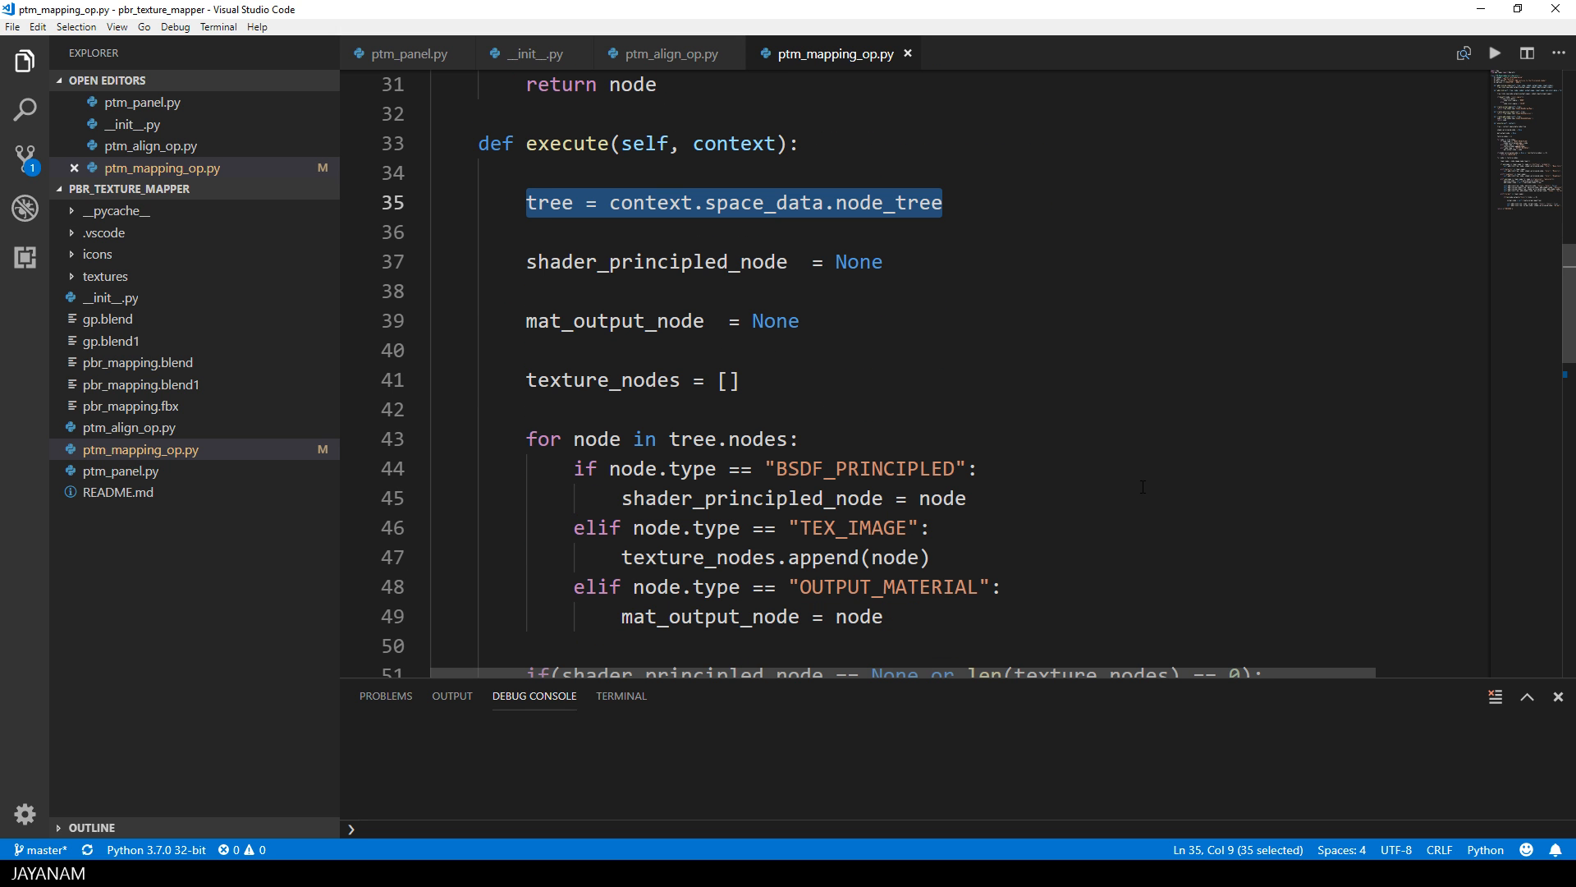
{"action": "scroll", "scroll_direction": "down", "scroll_amount": 3}
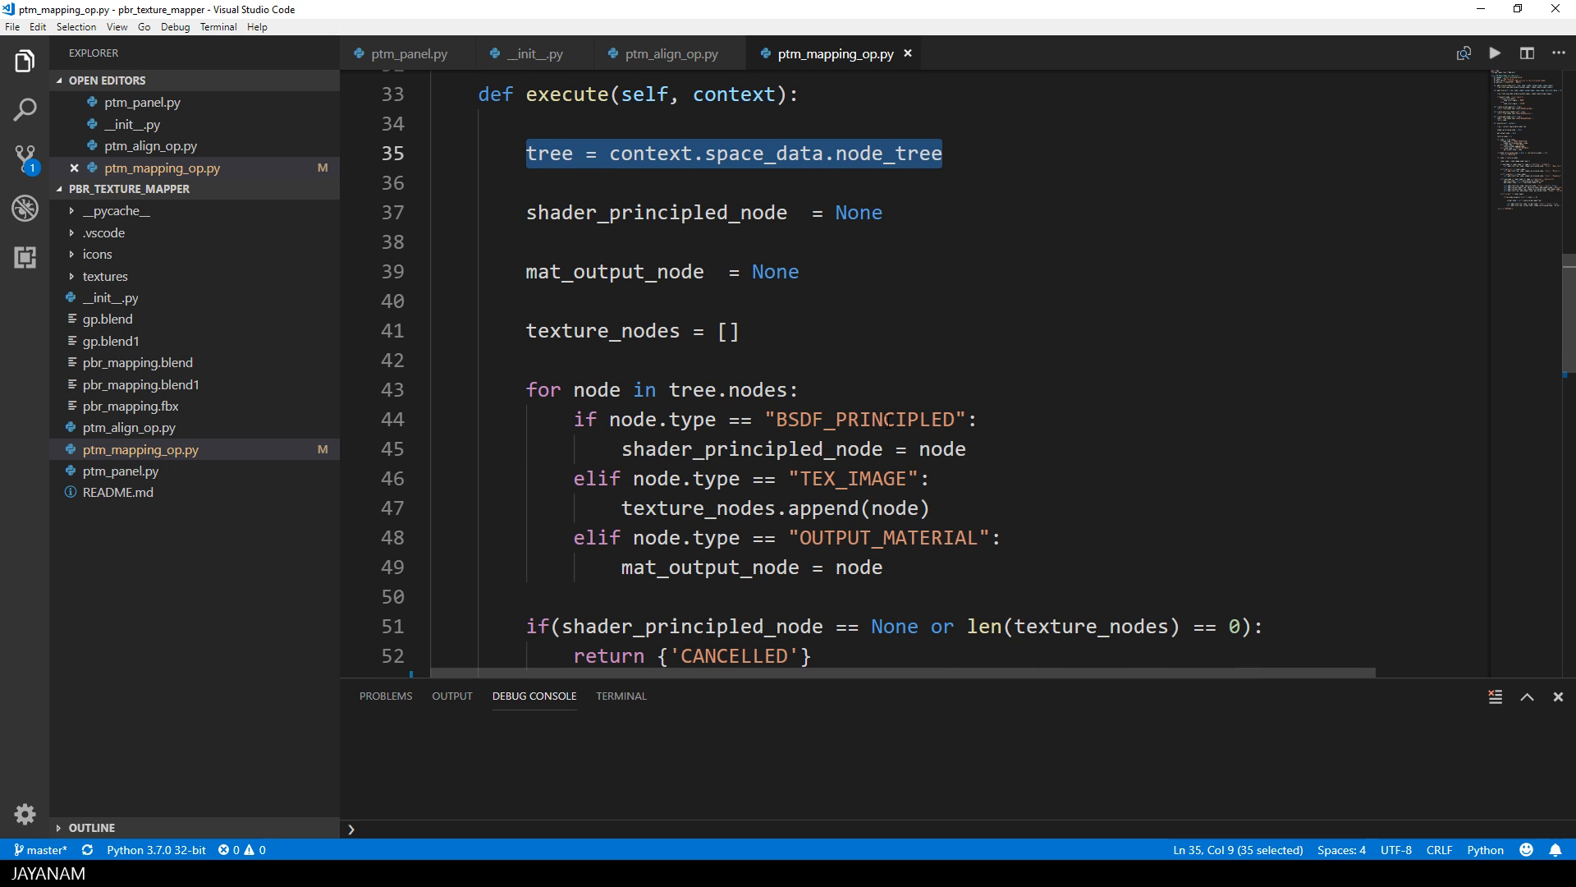
{"action": "double_click", "coordinate": [886, 537]}
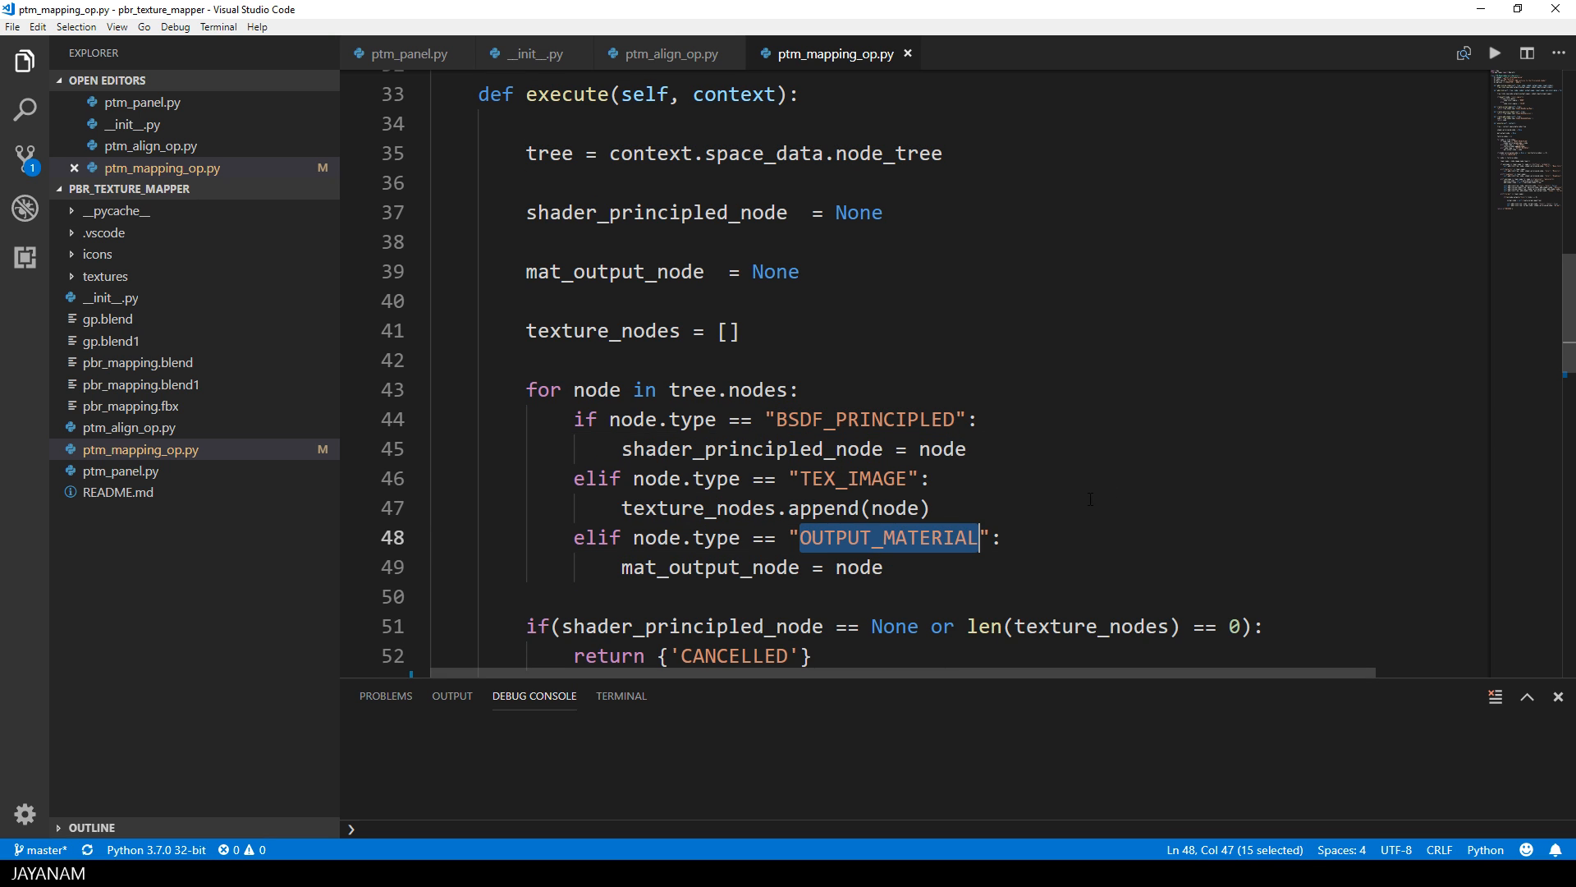
{"action": "scroll", "scroll_direction": "down", "scroll_amount": 3}
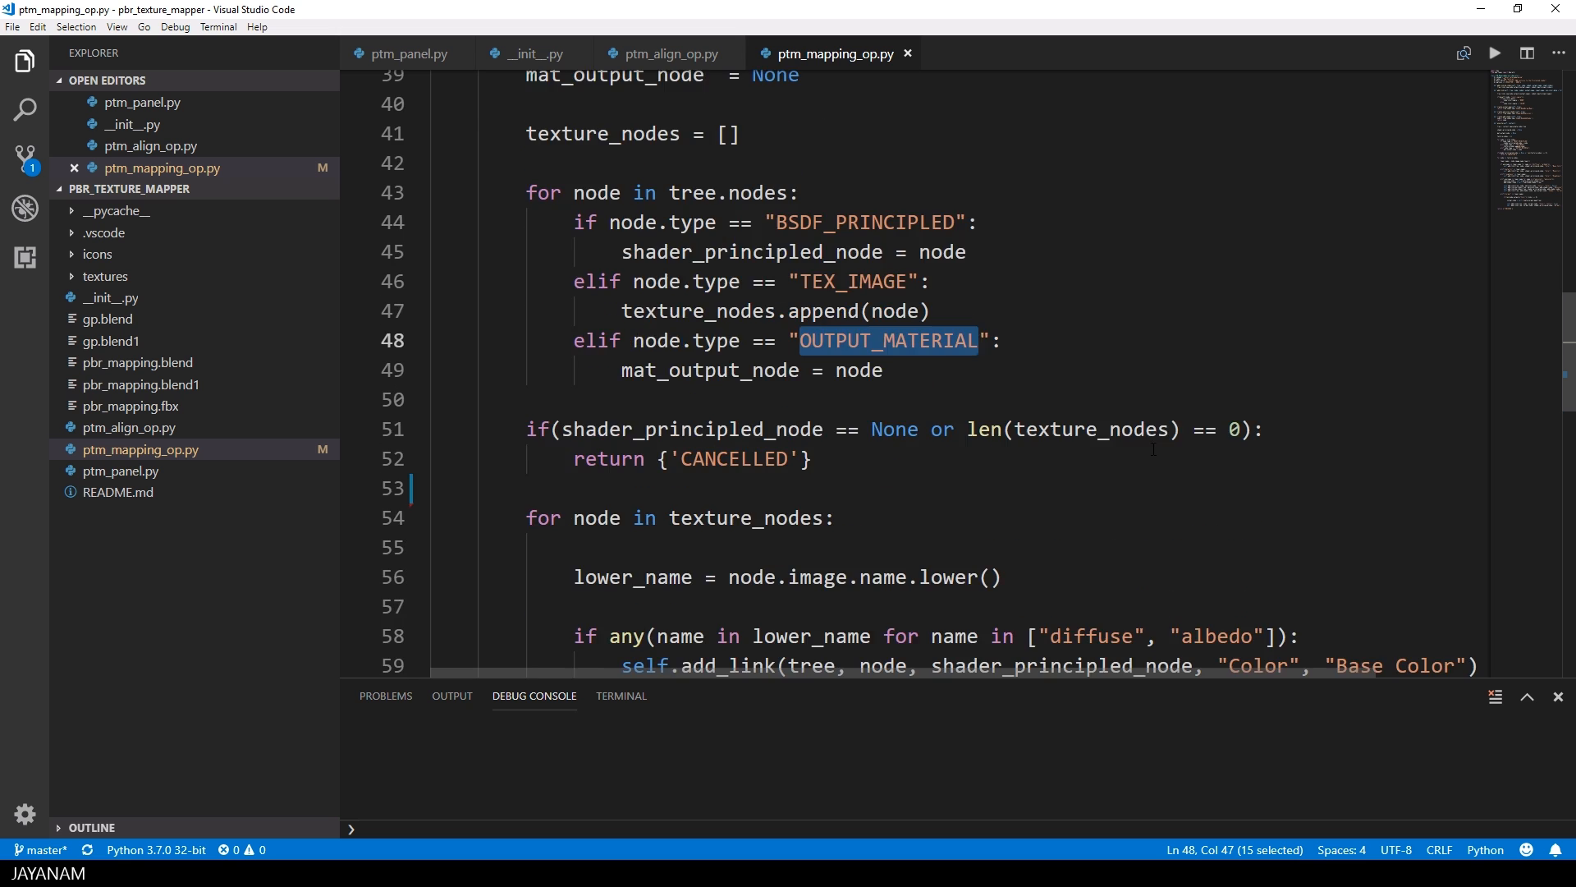
{"action": "scroll", "scroll_direction": "down", "scroll_amount": 3}
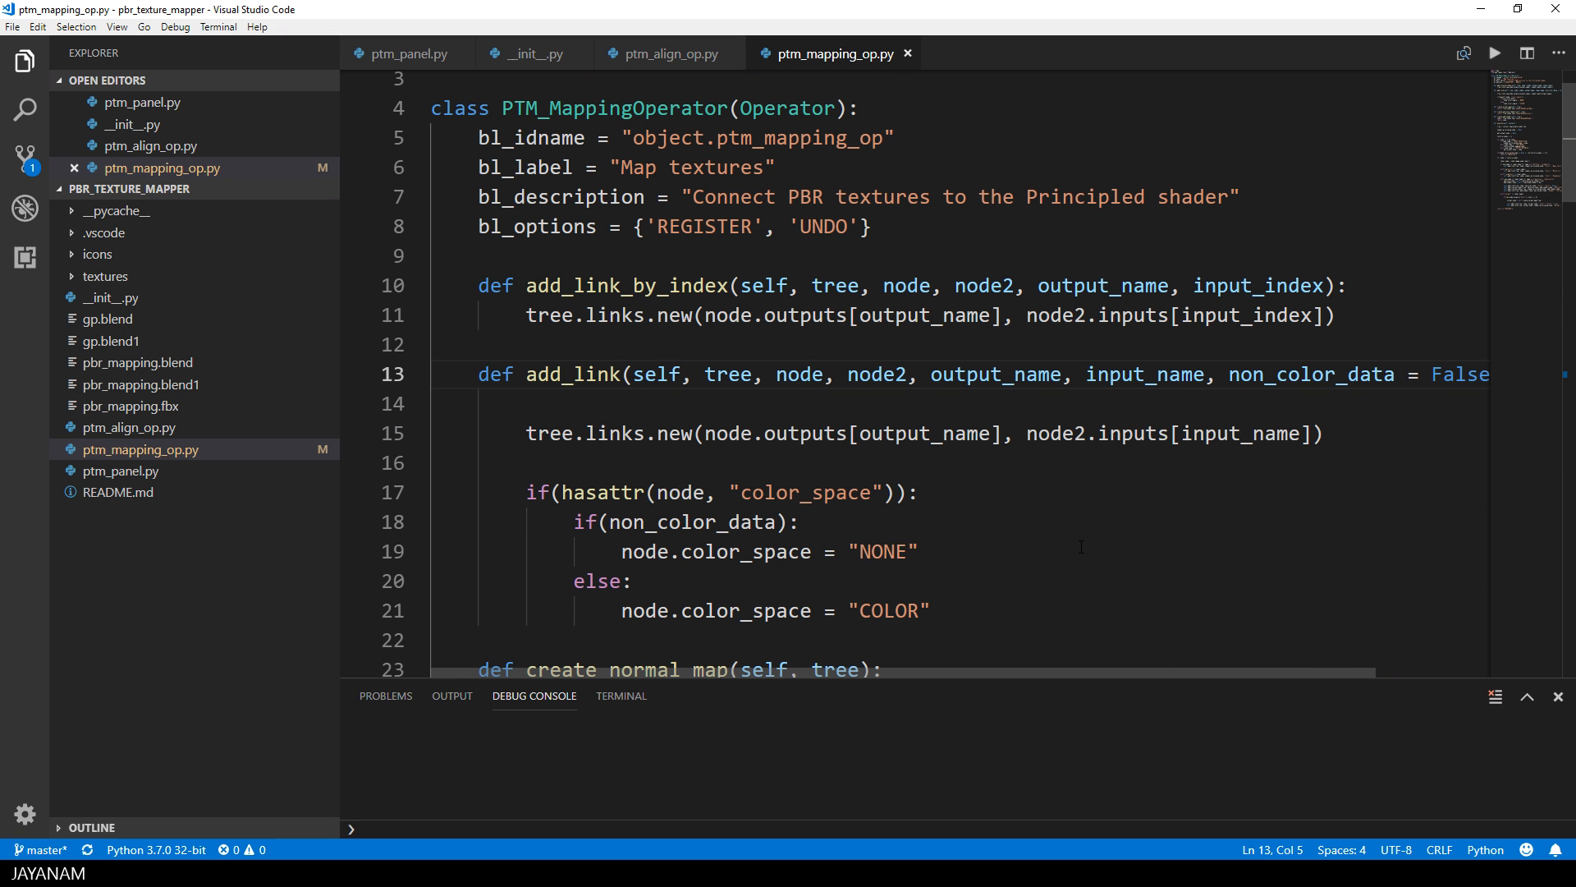
{"action": "scroll", "scroll_direction": "down", "scroll_amount": 3}
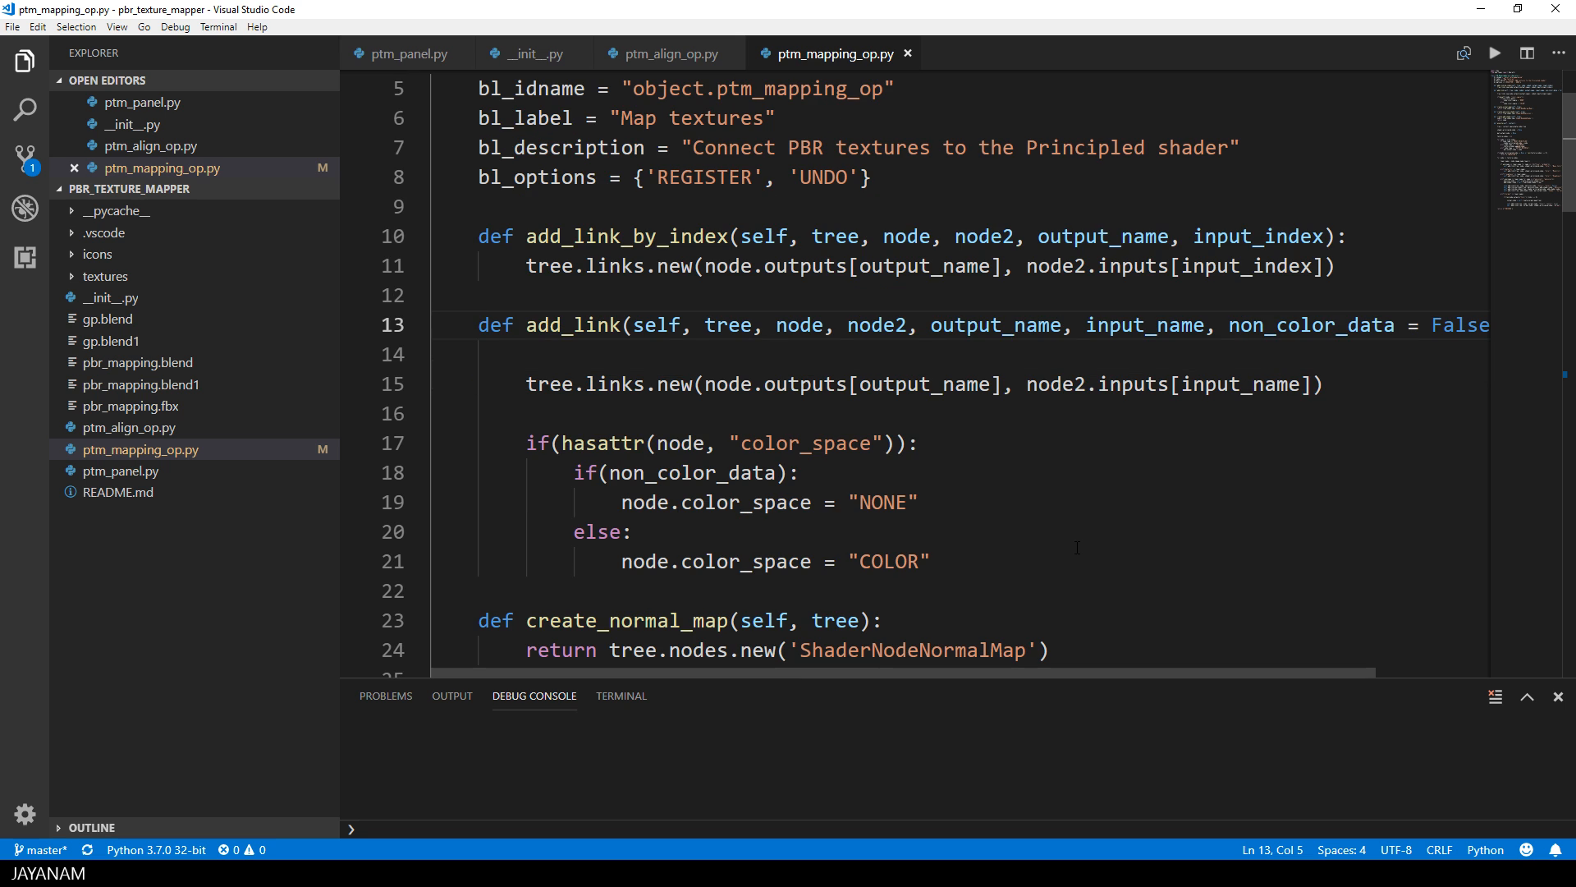
{"action": "double_click", "coordinate": [1133, 384]}
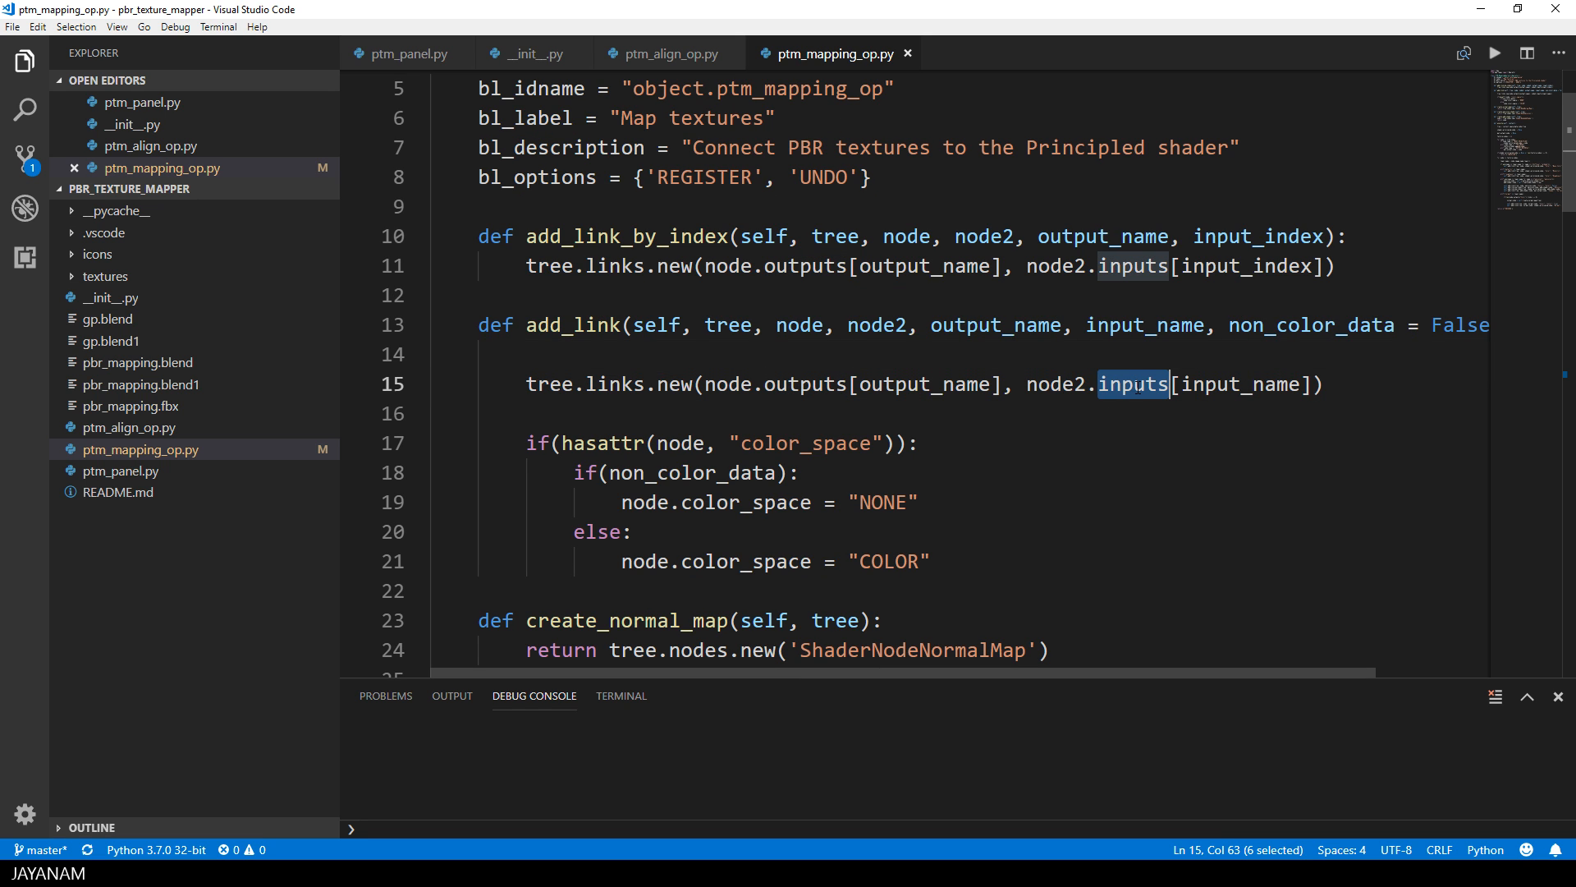
{"action": "left_click", "coordinate": [823, 443]}
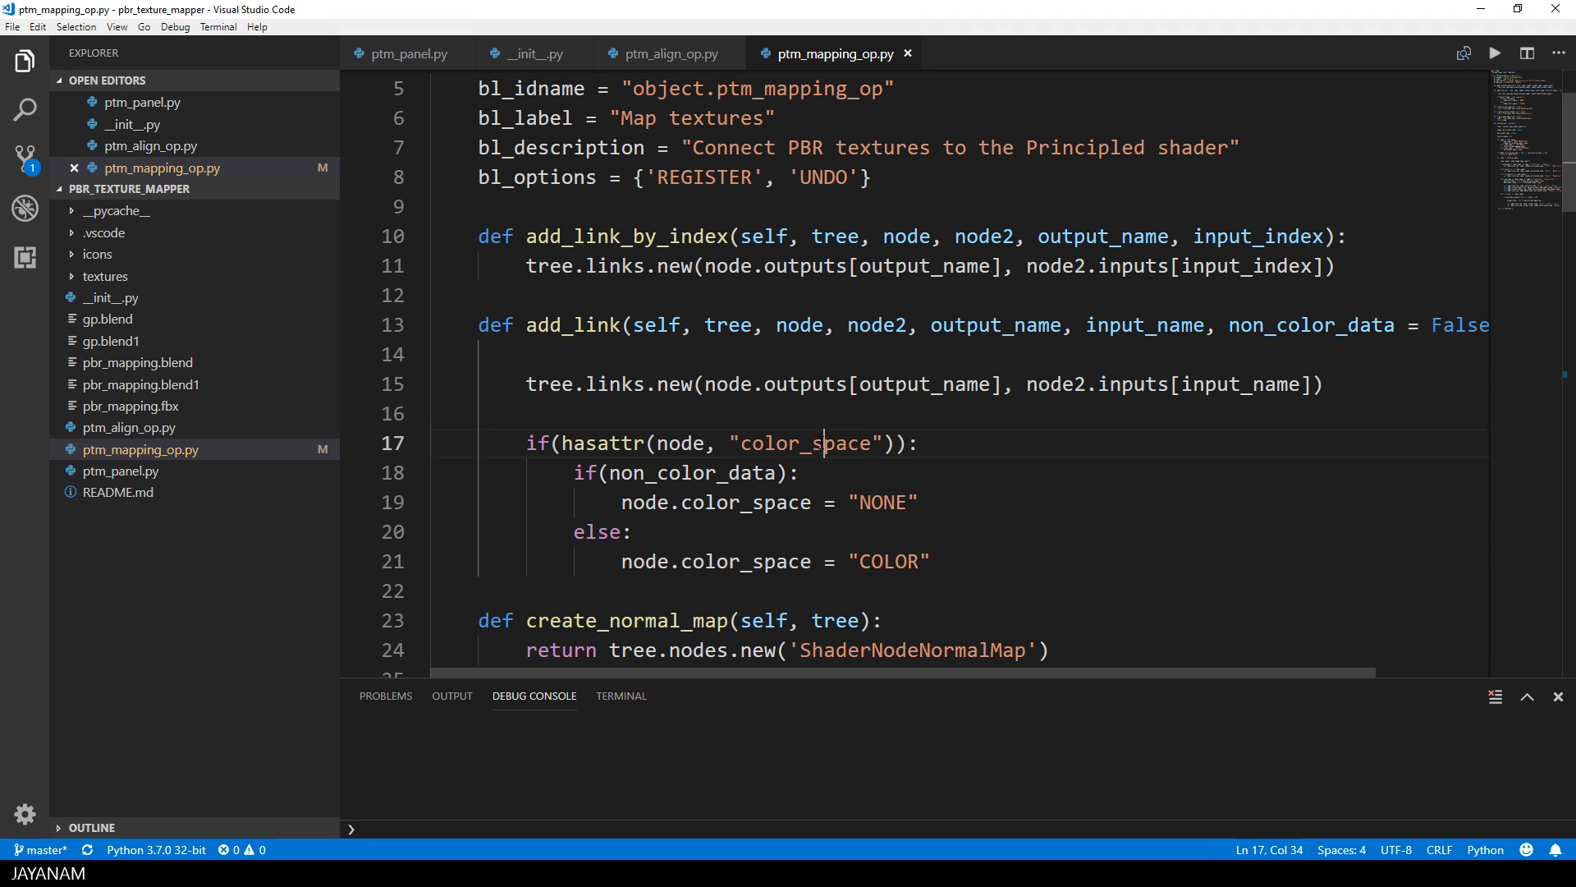
{"action": "double_click", "coordinate": [804, 443]}
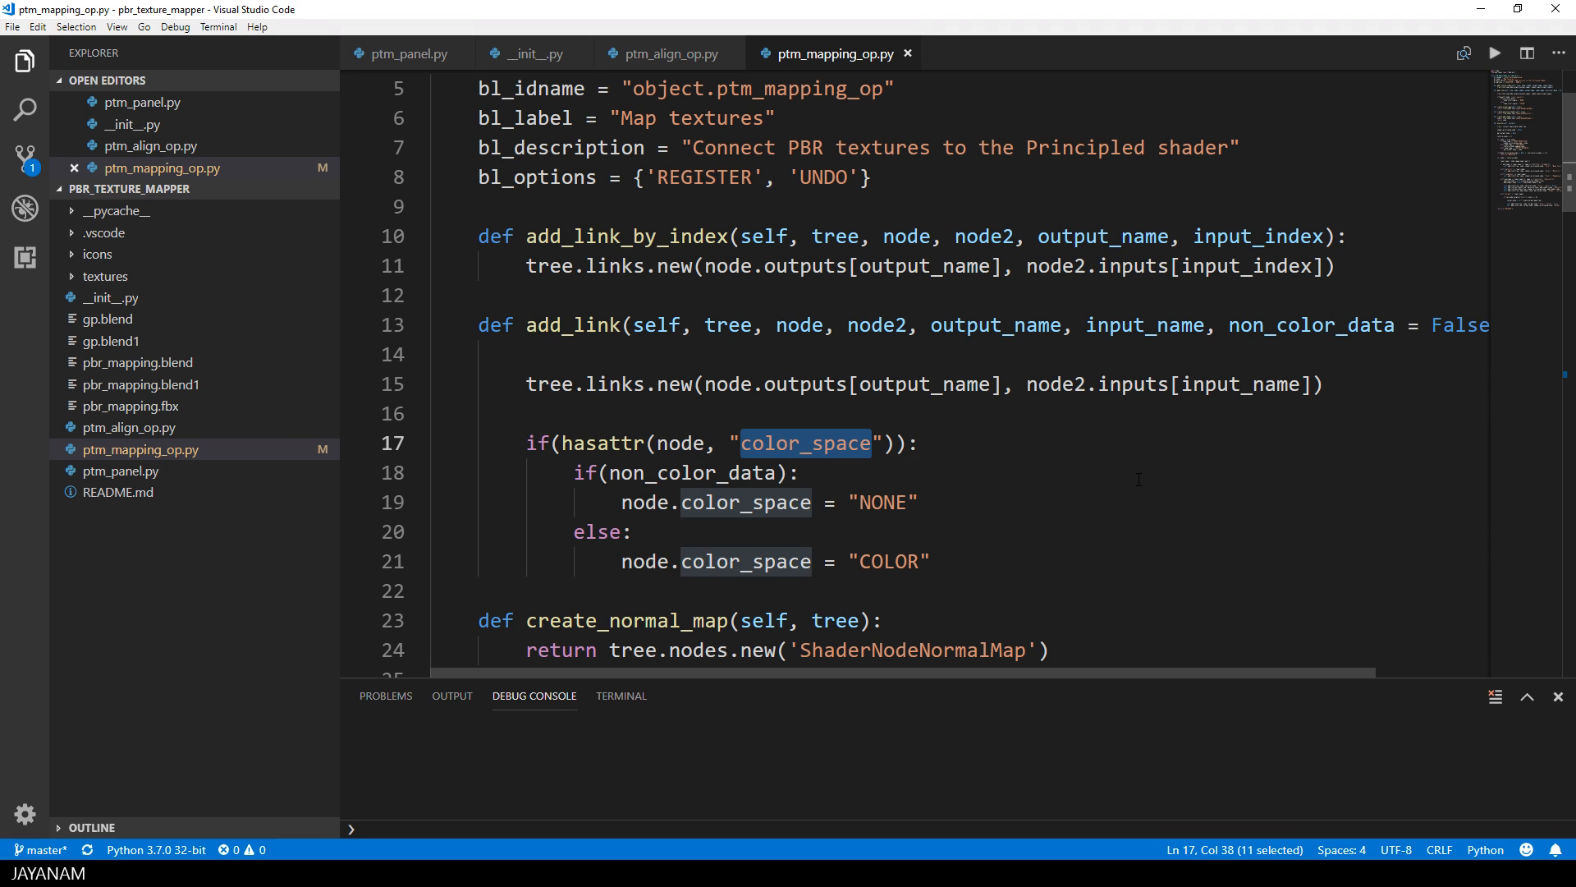
{"action": "double_click", "coordinate": [626, 237]}
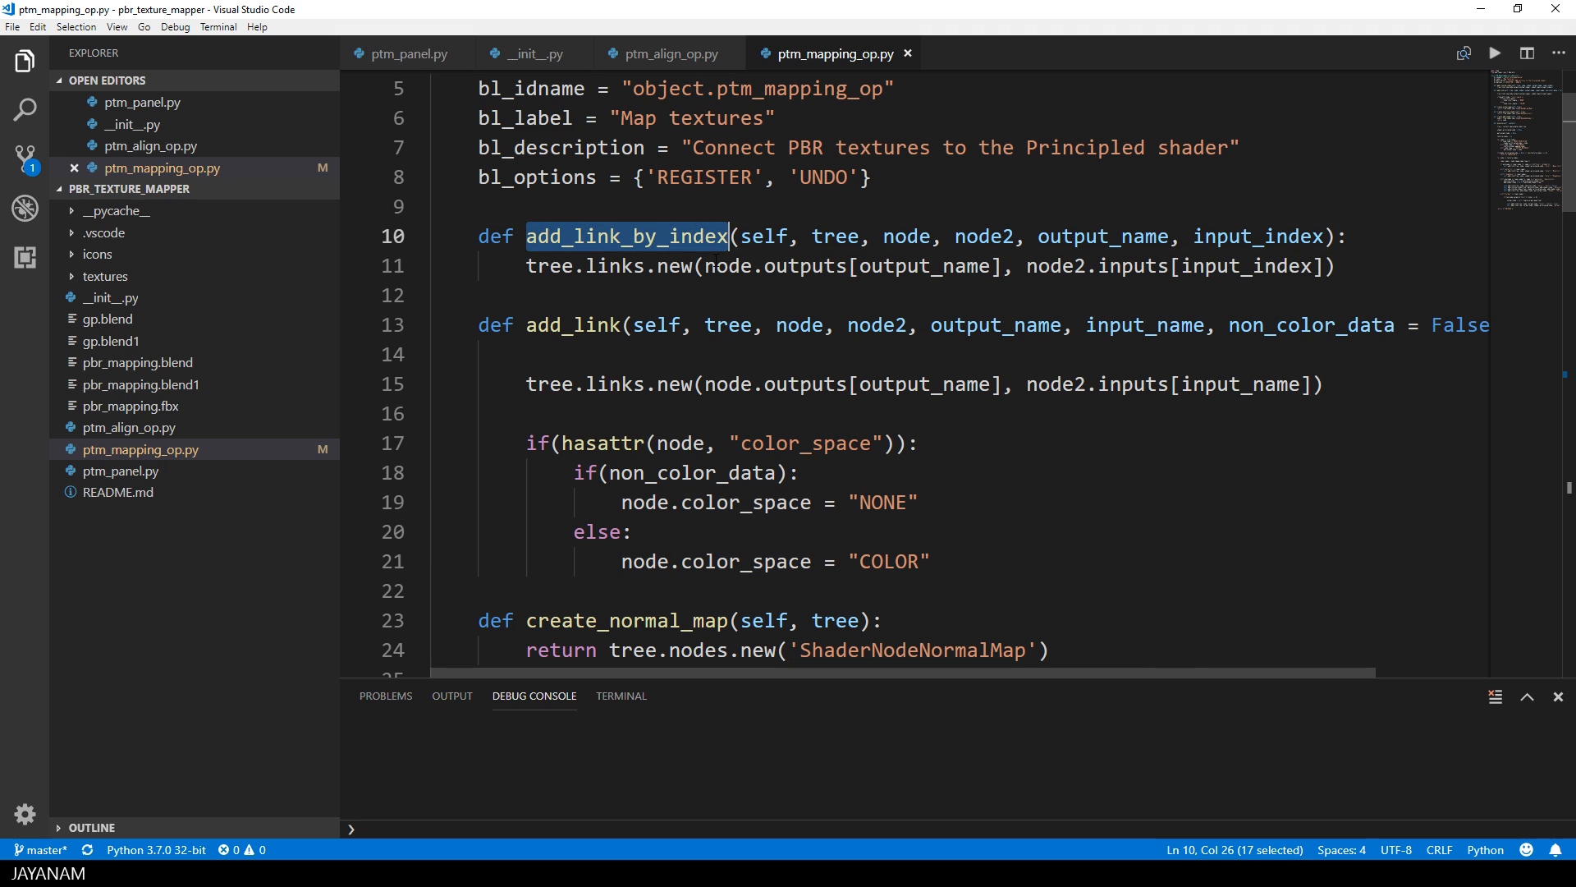